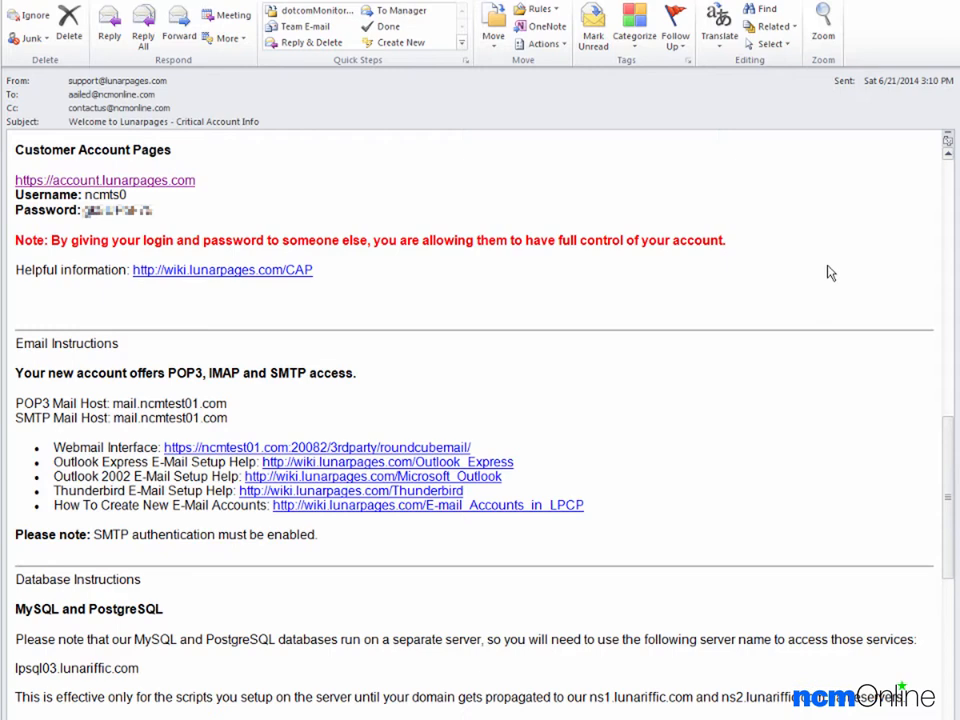
mouse_move(825, 293)
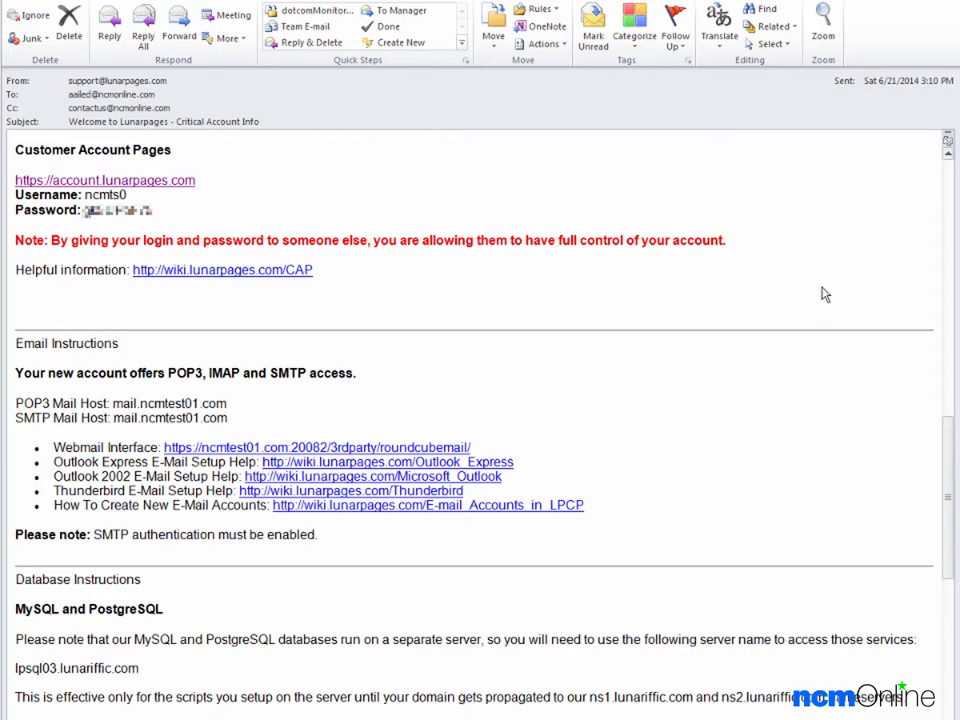
mouse_move(818, 230)
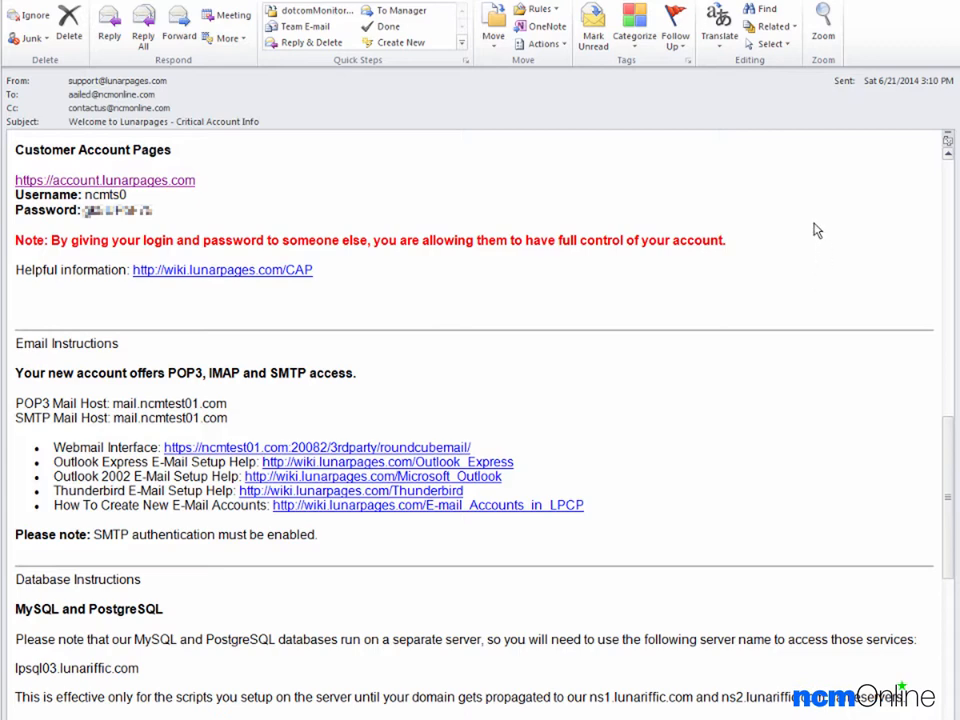
mouse_move(162, 189)
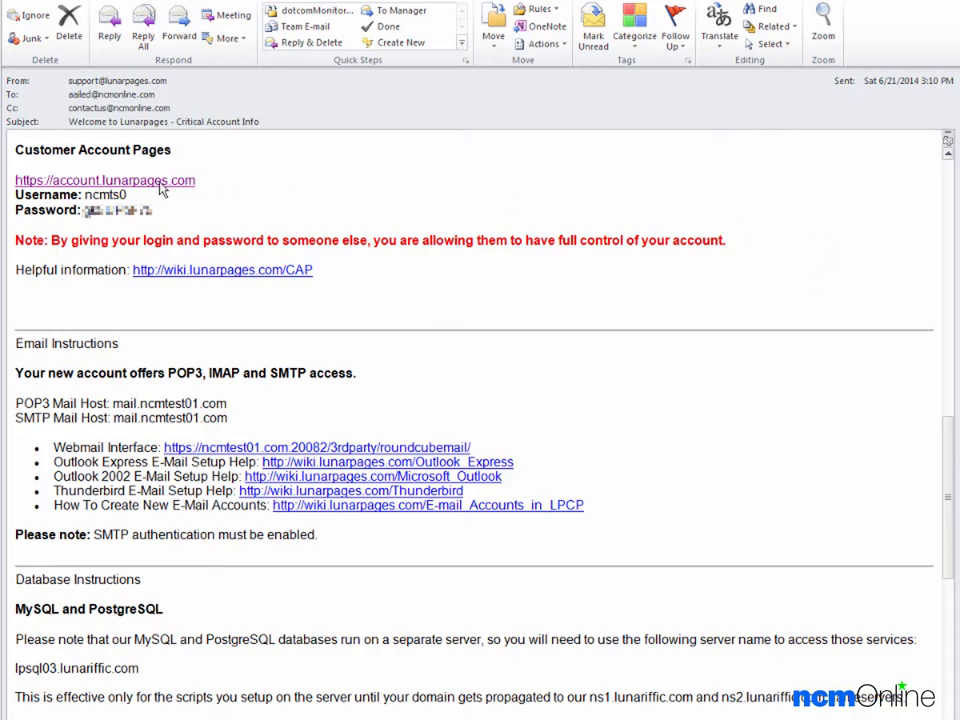
- Log in to the Lunarpages customer account using saved RoboForm credentials
left_click(104, 179)
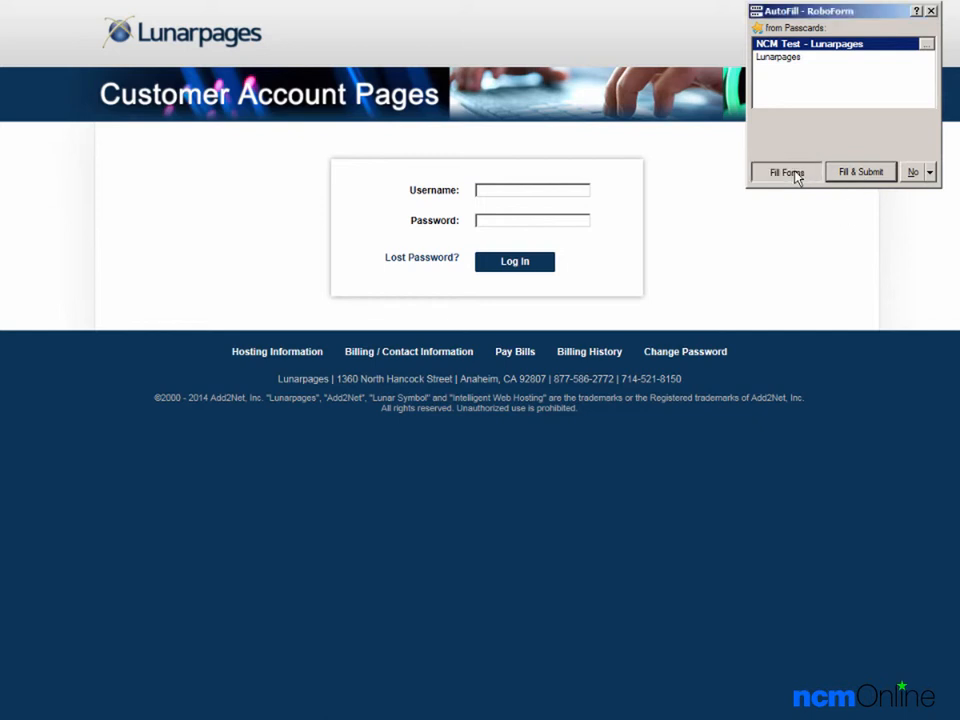
left_click(786, 172)
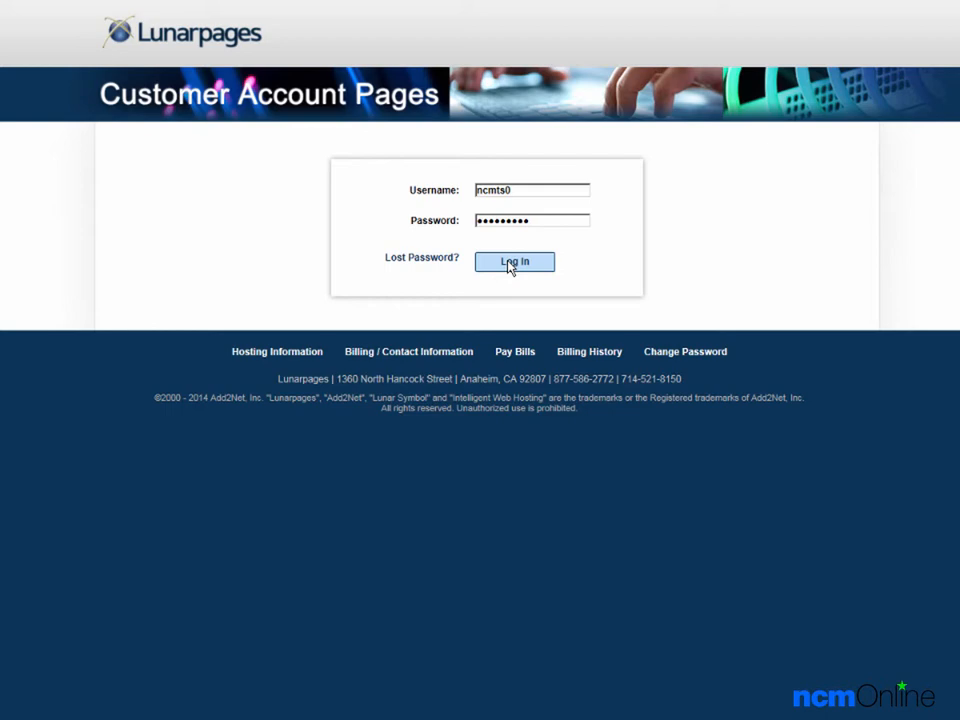
left_click(514, 261)
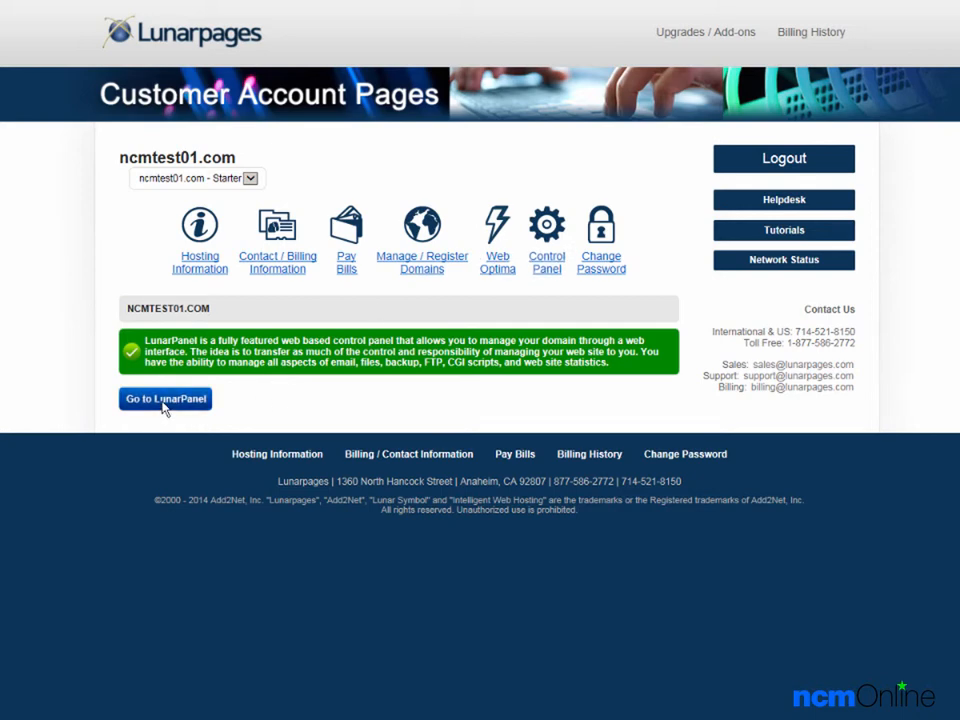
- Open LunarPanel from the ncmtest01.com account page
left_click(165, 398)
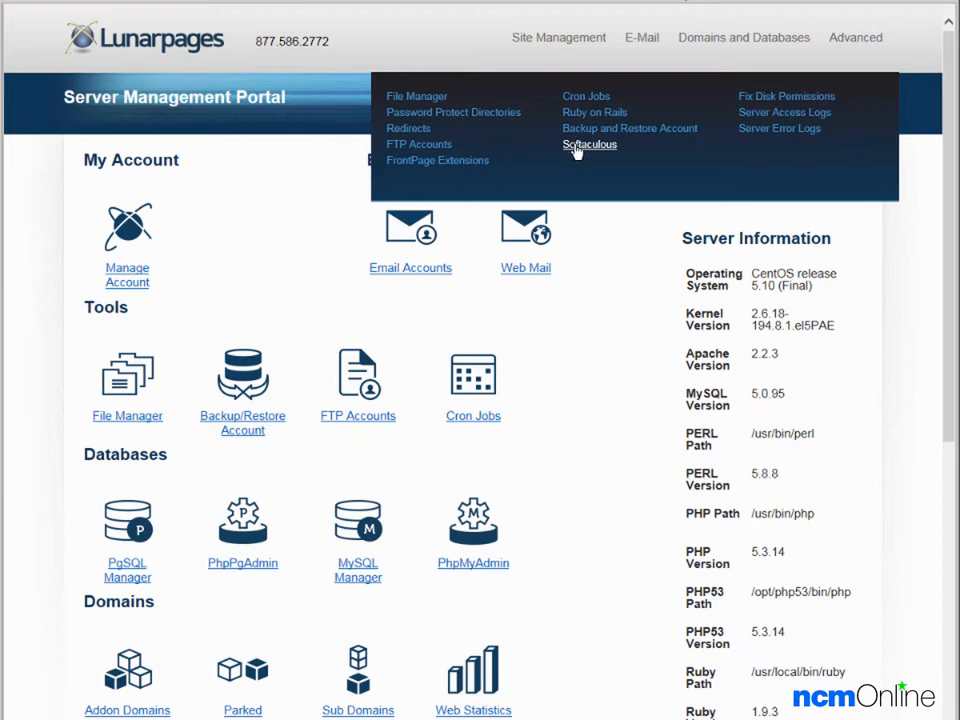
- Launch Softaculous from Site Management and begin installing WordPress
left_click(589, 144)
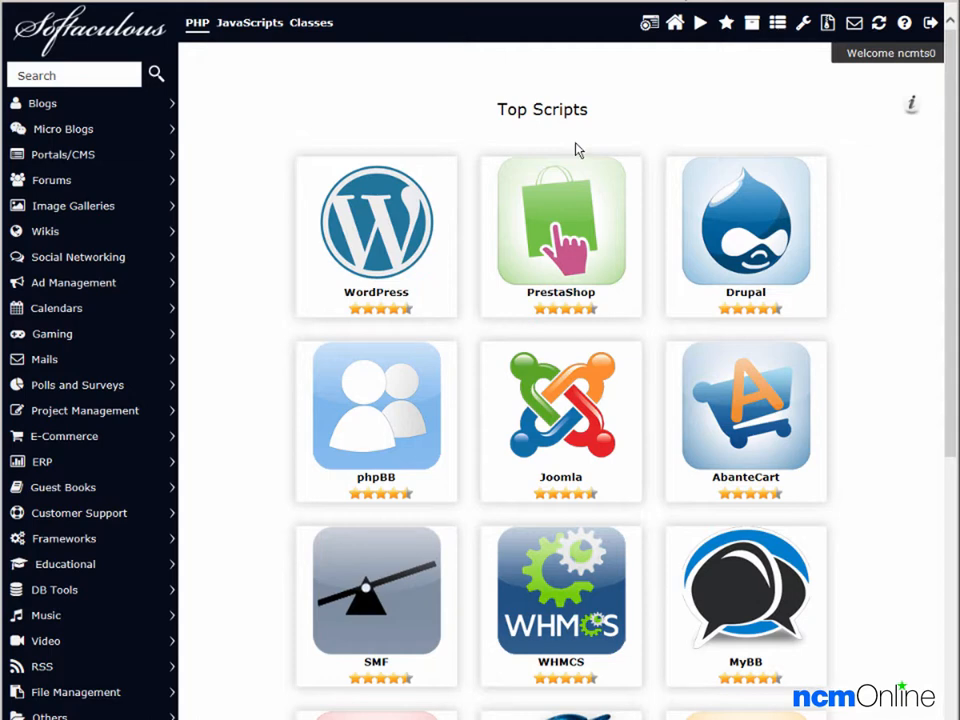
mouse_move(546, 140)
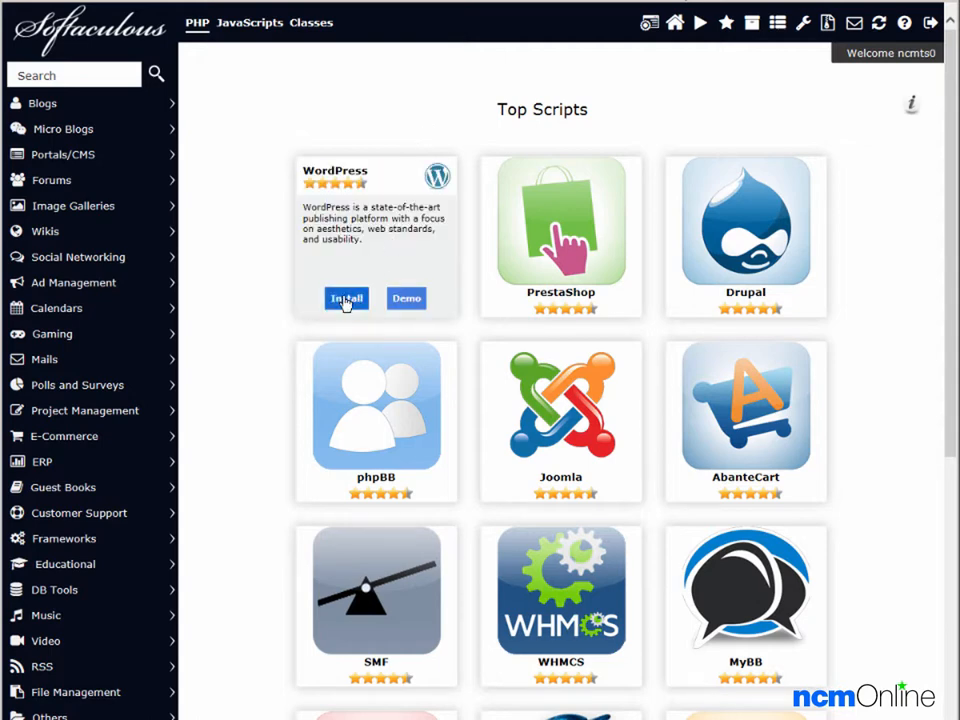
left_click(346, 298)
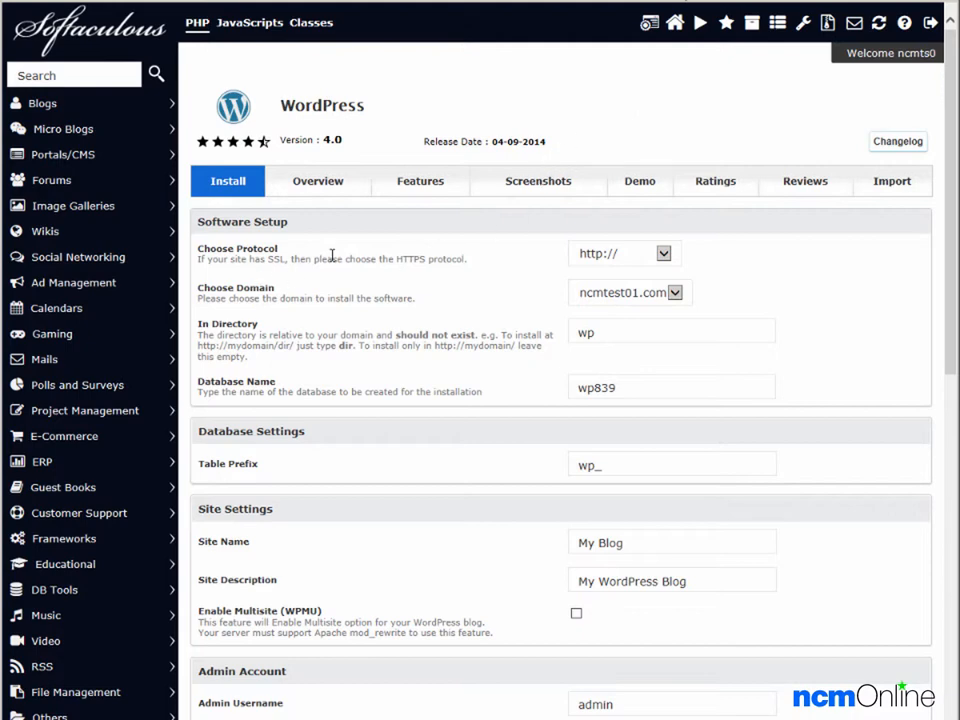
mouse_move(529, 271)
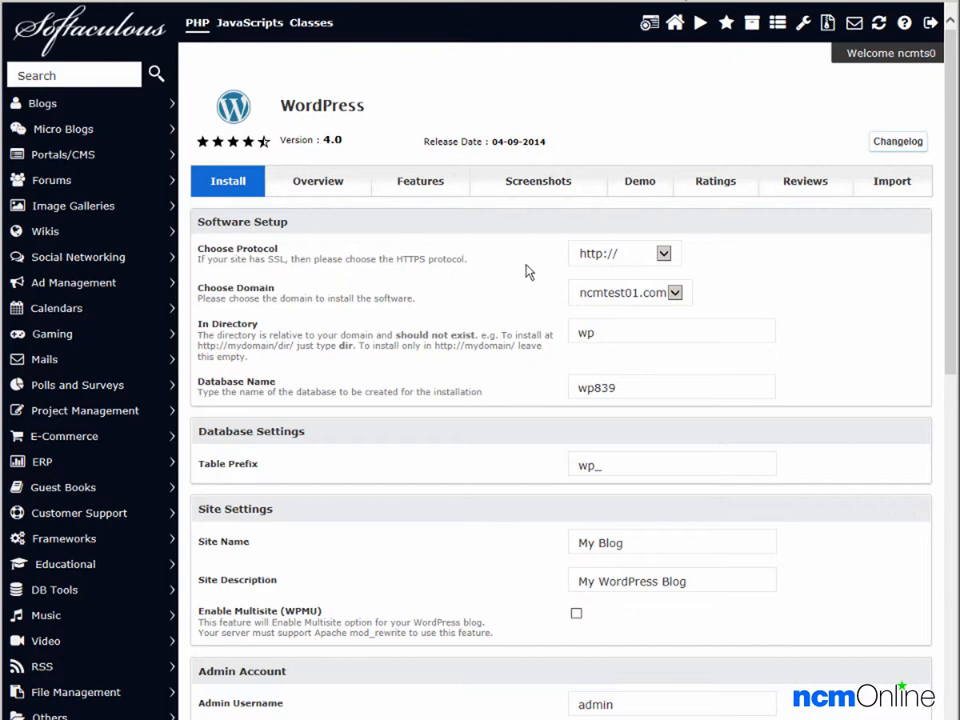
mouse_move(388, 318)
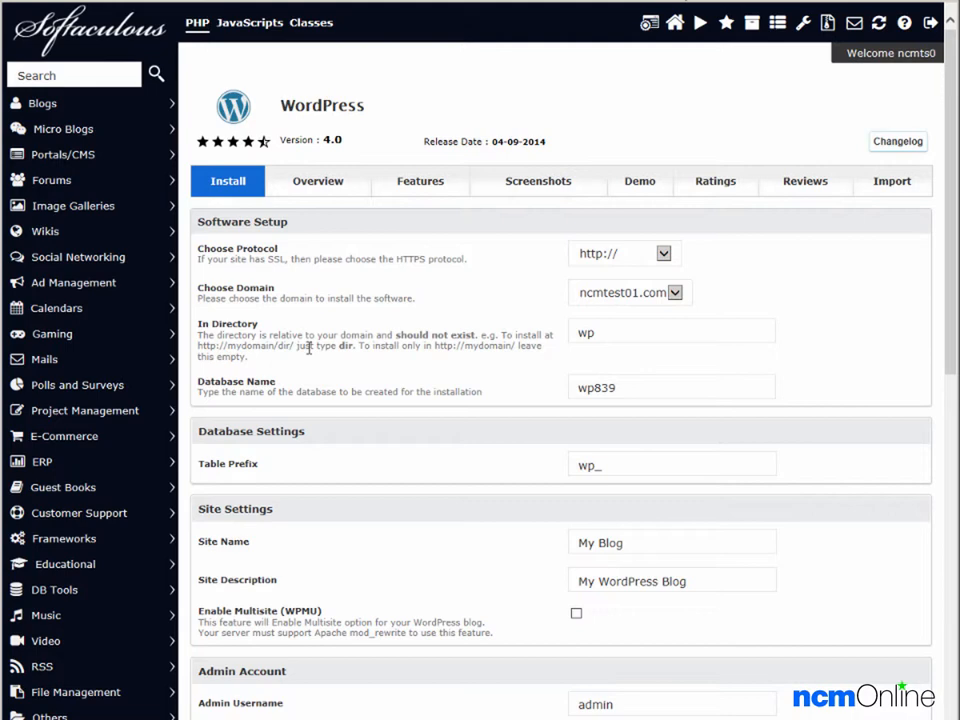
- Replace the default site name with 'NCM Test Site' and enter a test-site description
left_click(671, 387)
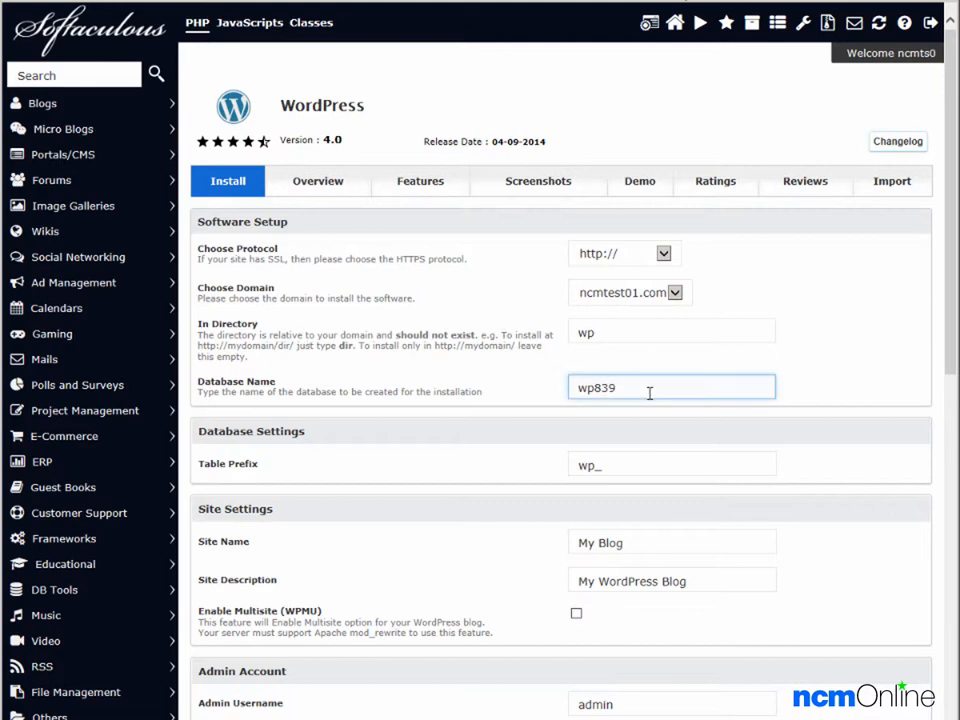
left_click(672, 464)
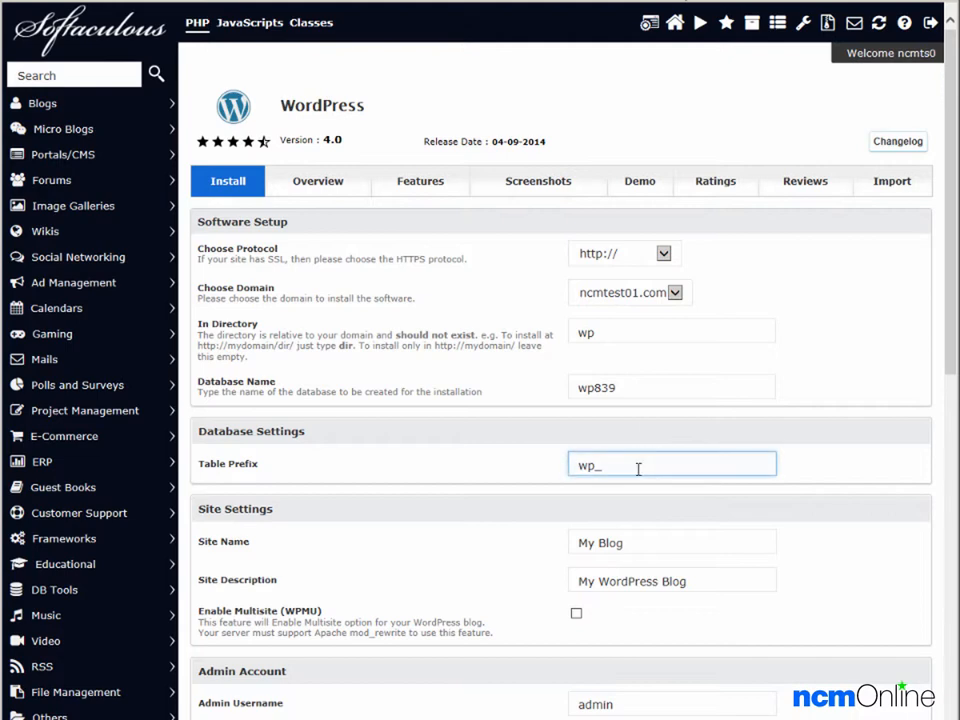
mouse_move(655, 535)
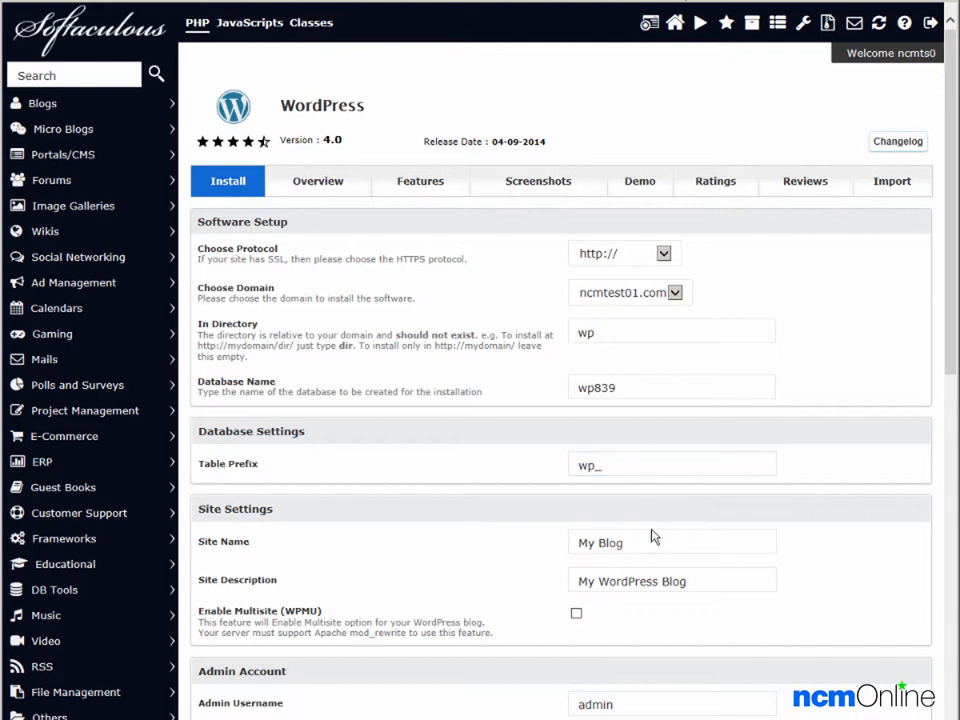
left_click(671, 542)
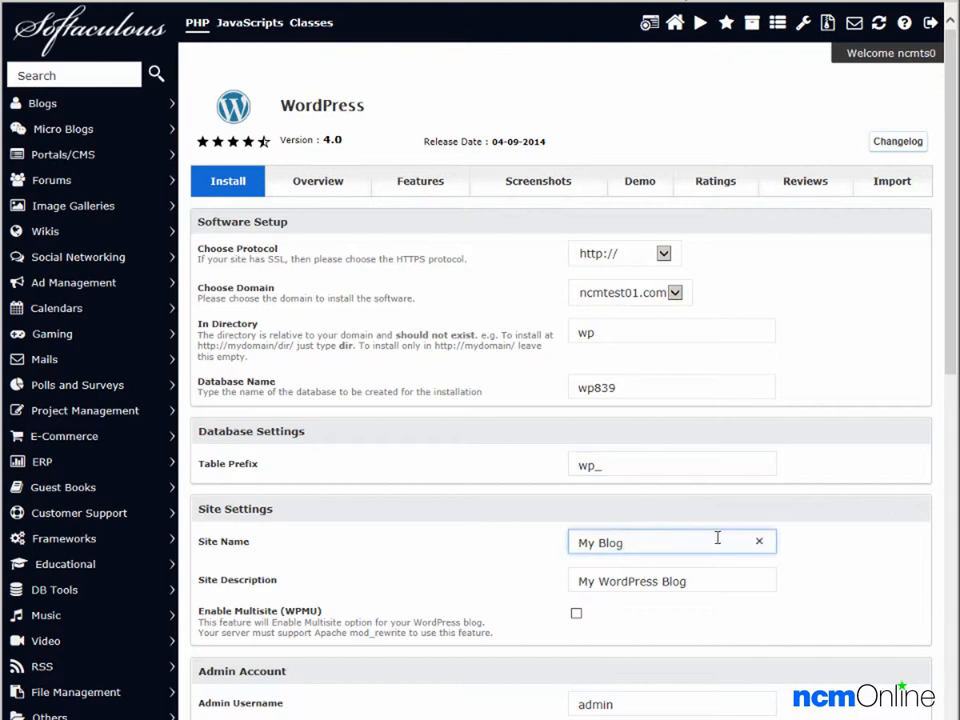
left_click(758, 541)
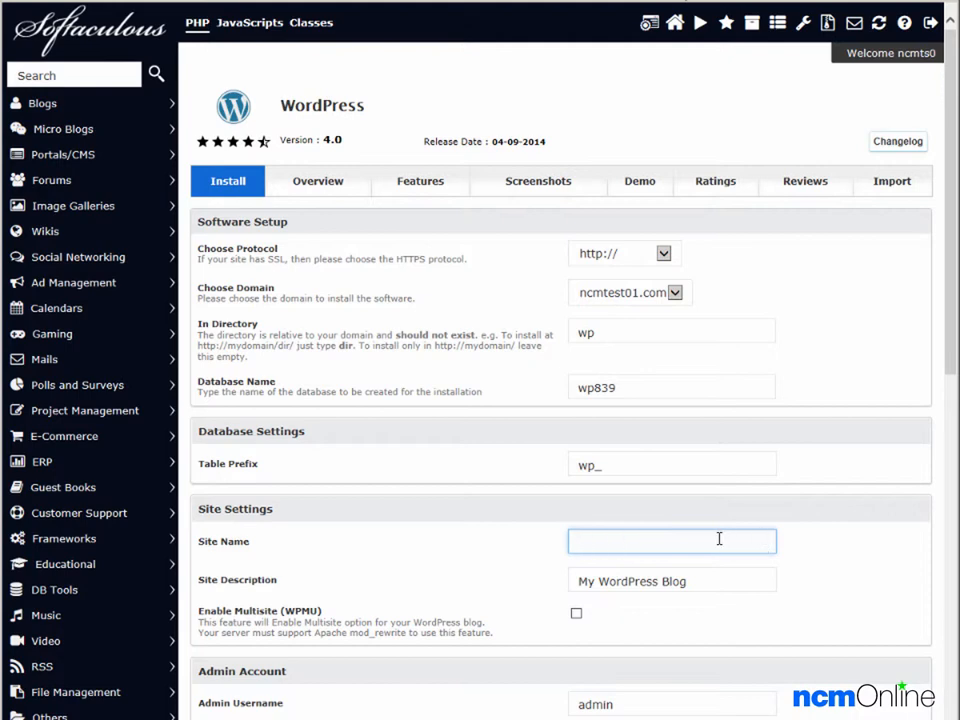
left_click(672, 541)
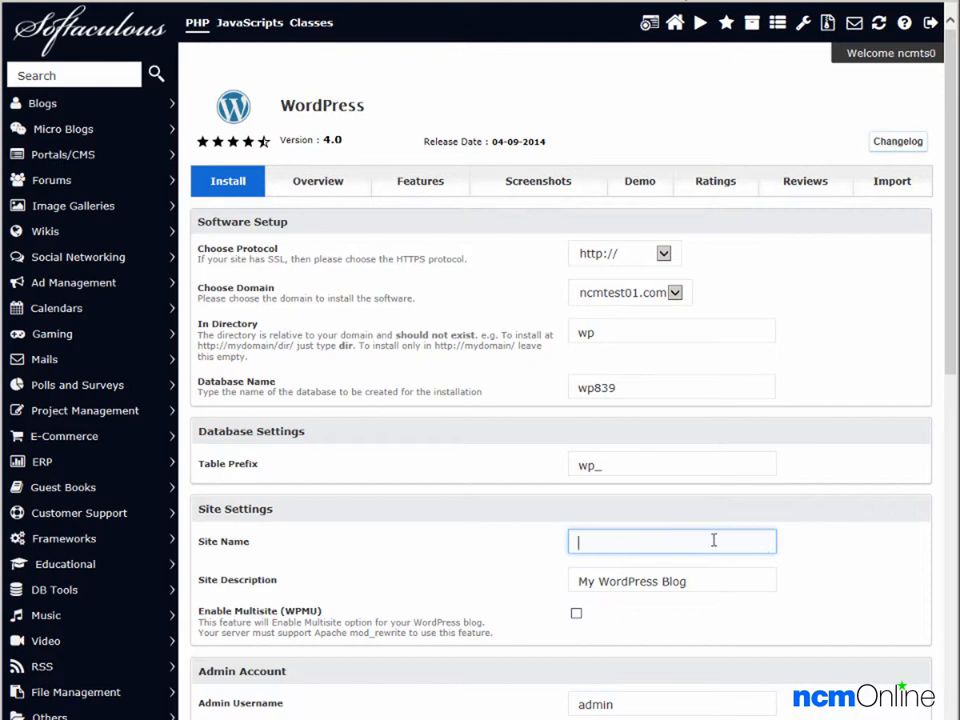
type("NCM T")
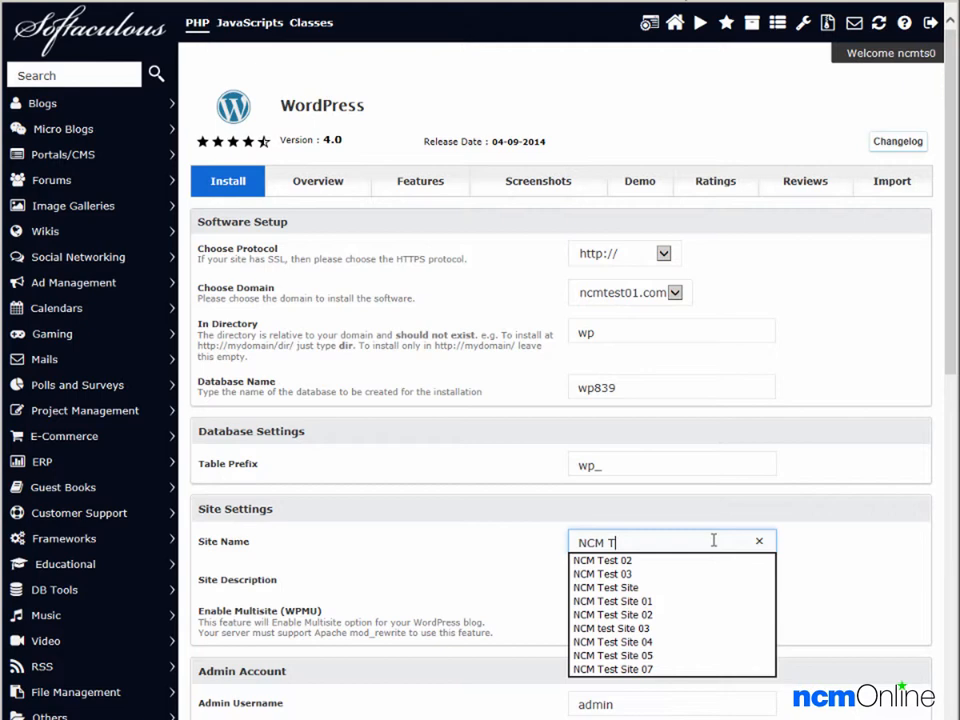
left_click(605, 587)
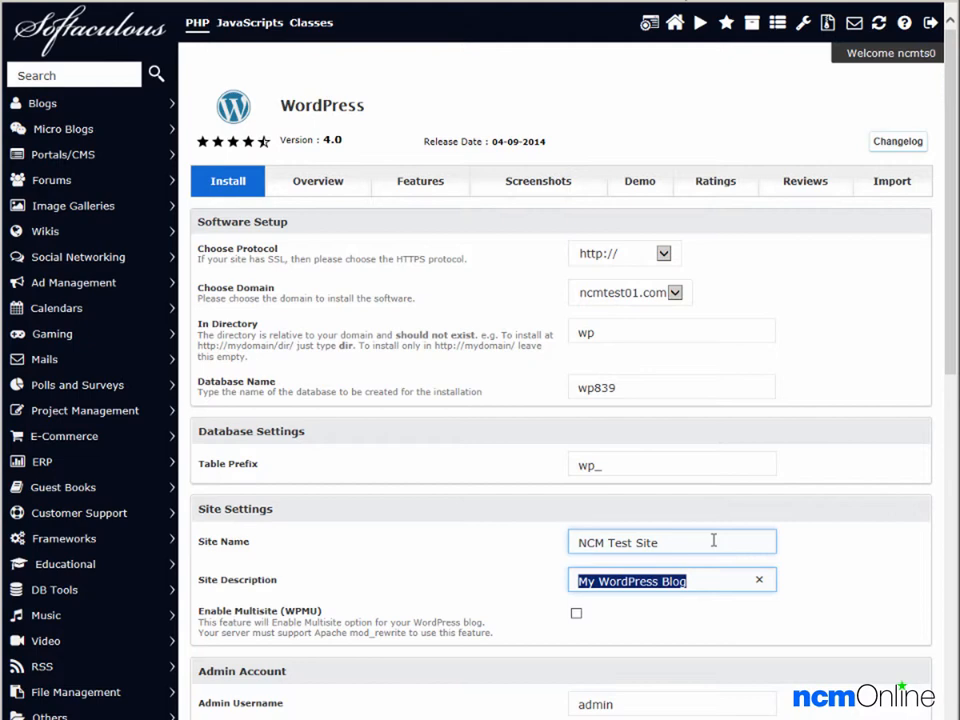
type("Test")
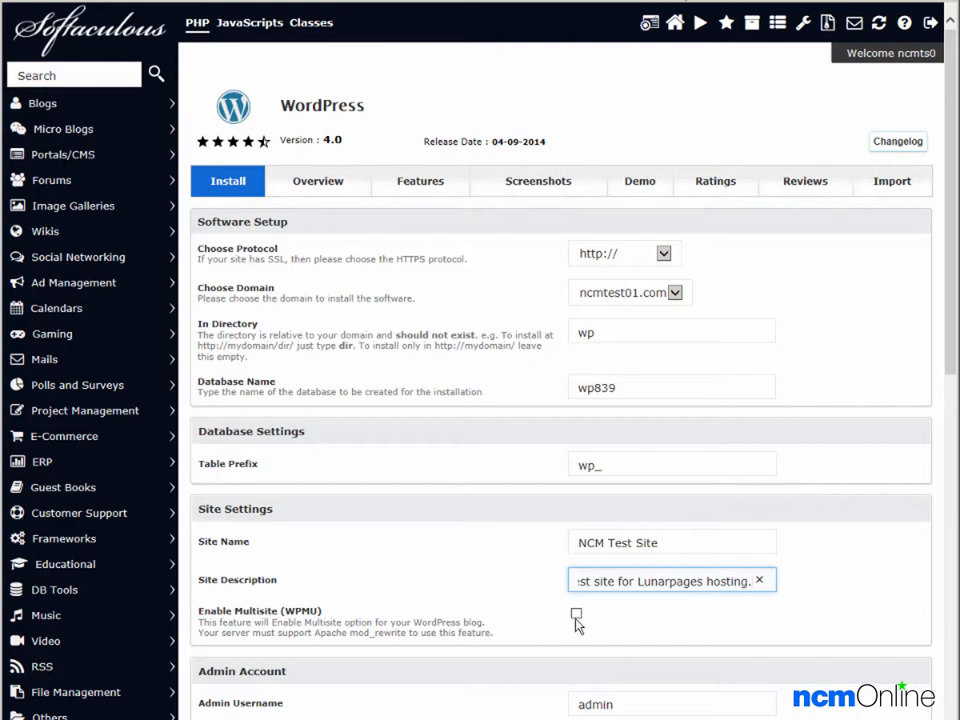
mouse_move(531, 631)
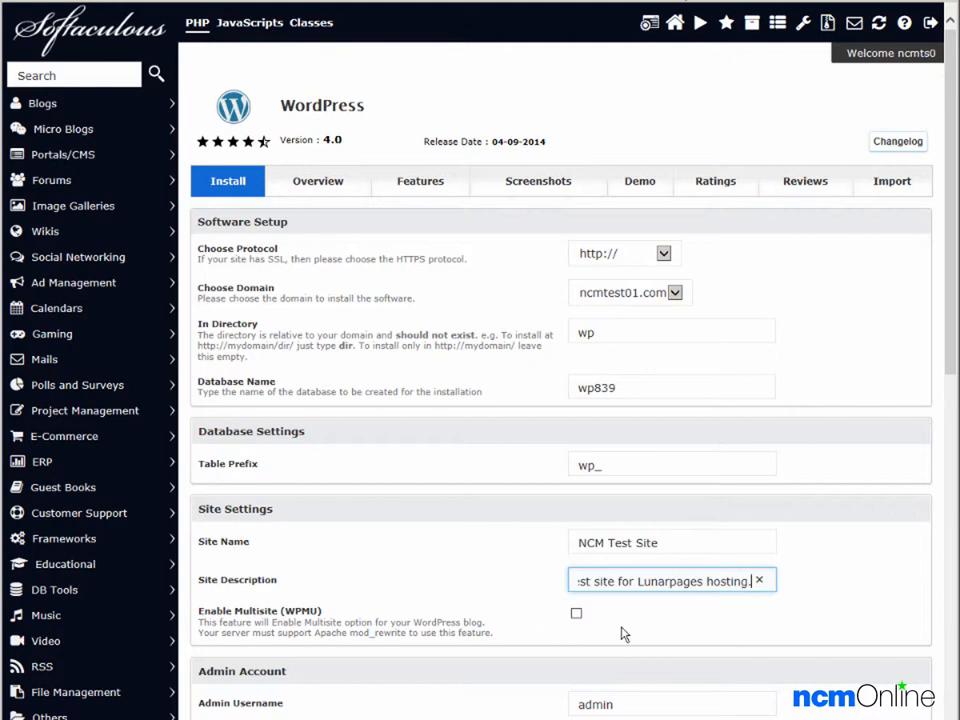
mouse_move(630, 630)
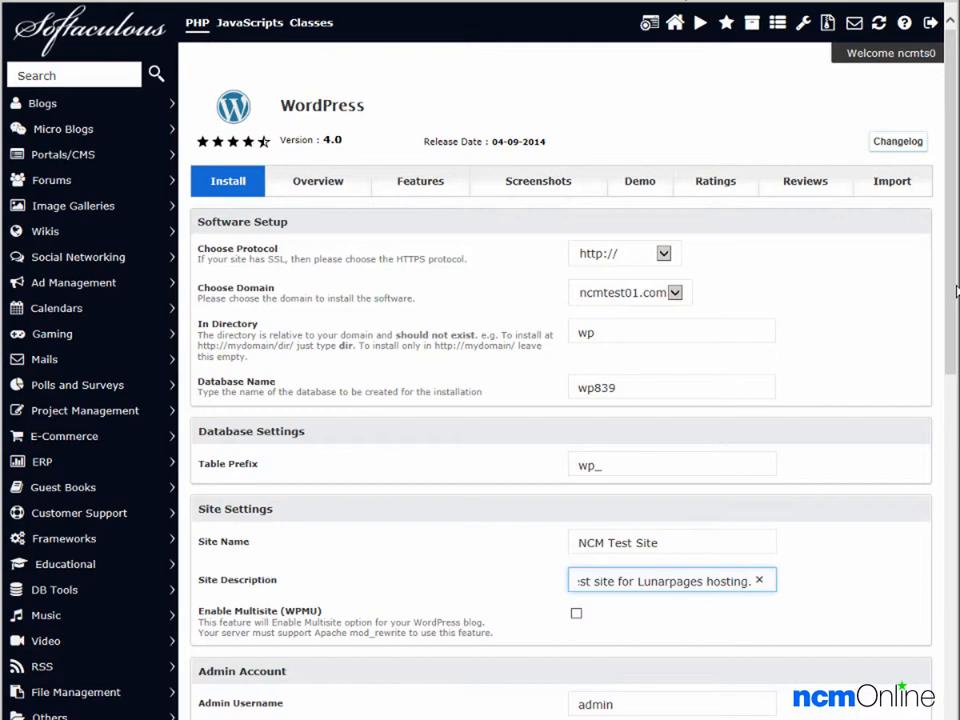
- Select and copy the generated admin password from the admin account details
scroll("down", 3)
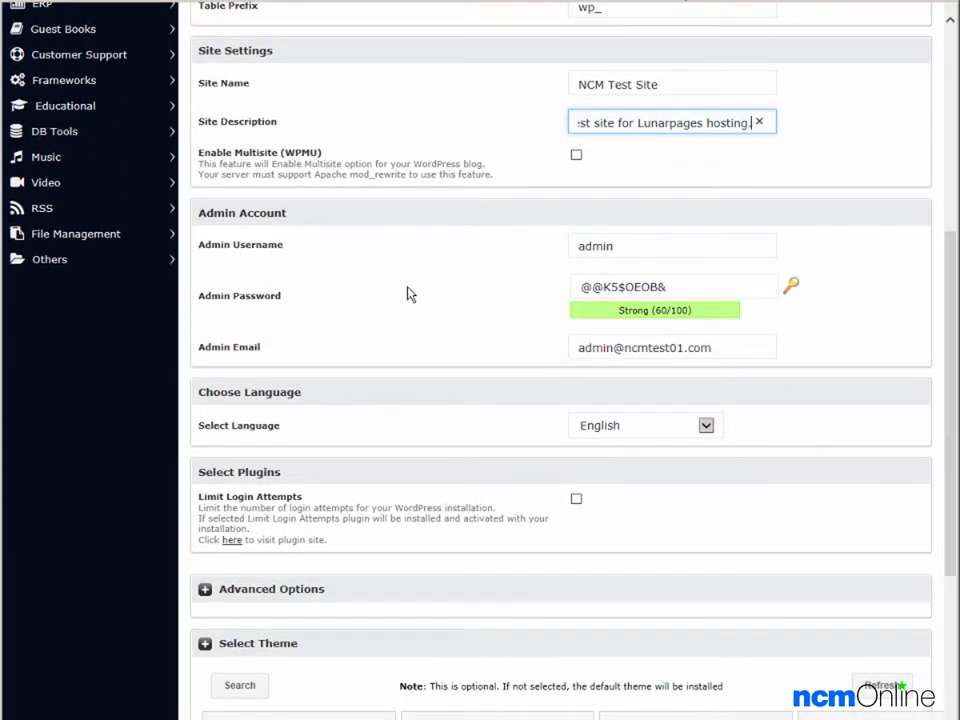
left_click(672, 246)
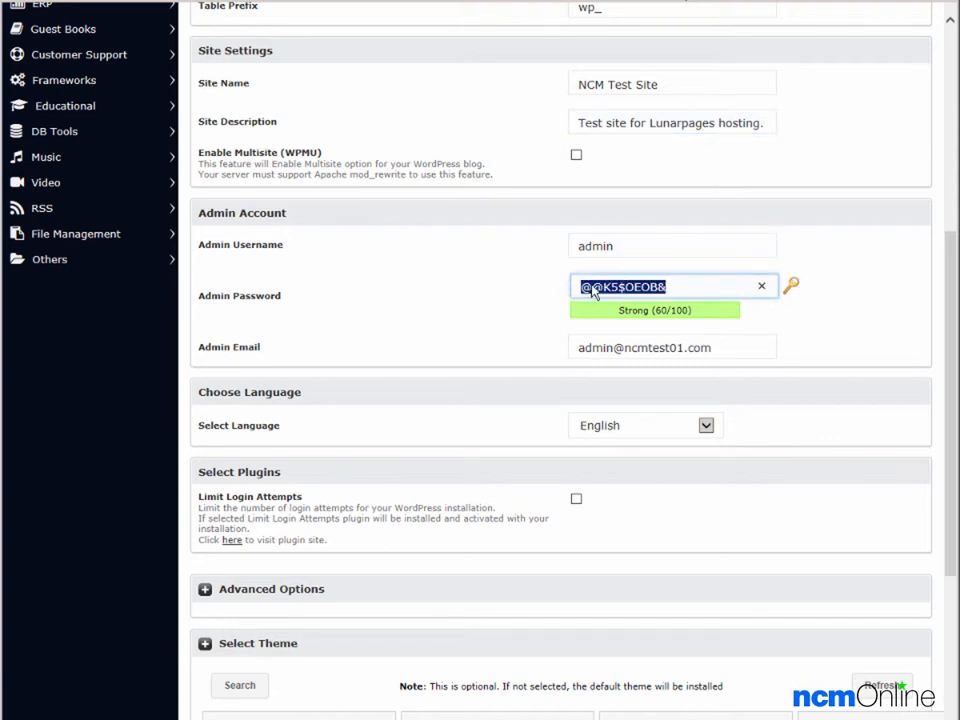
right_click(660, 286)
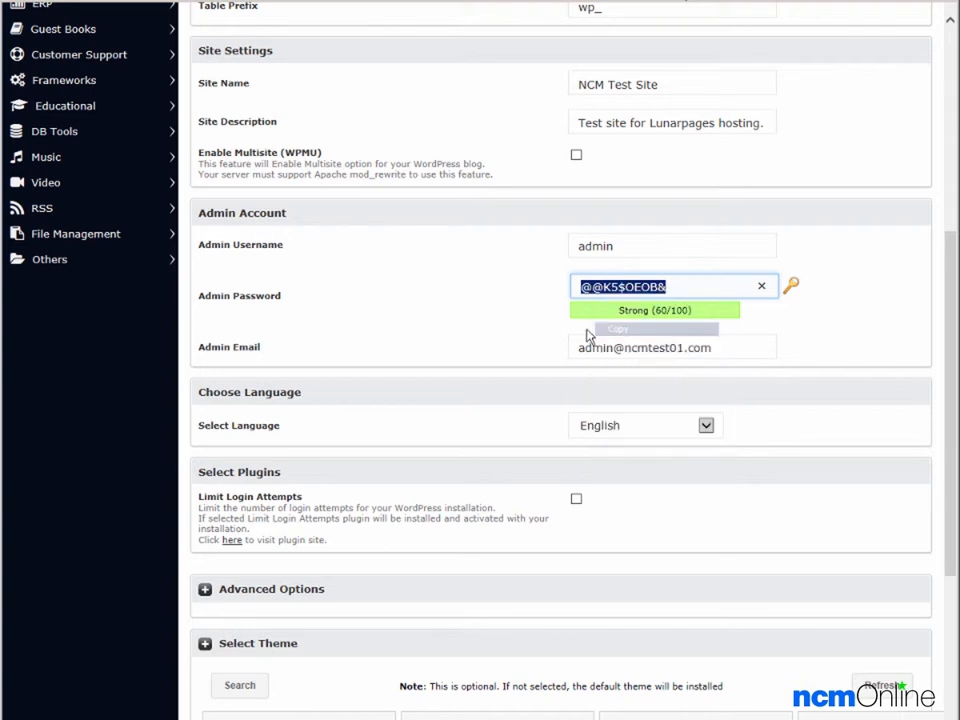
mouse_move(337, 369)
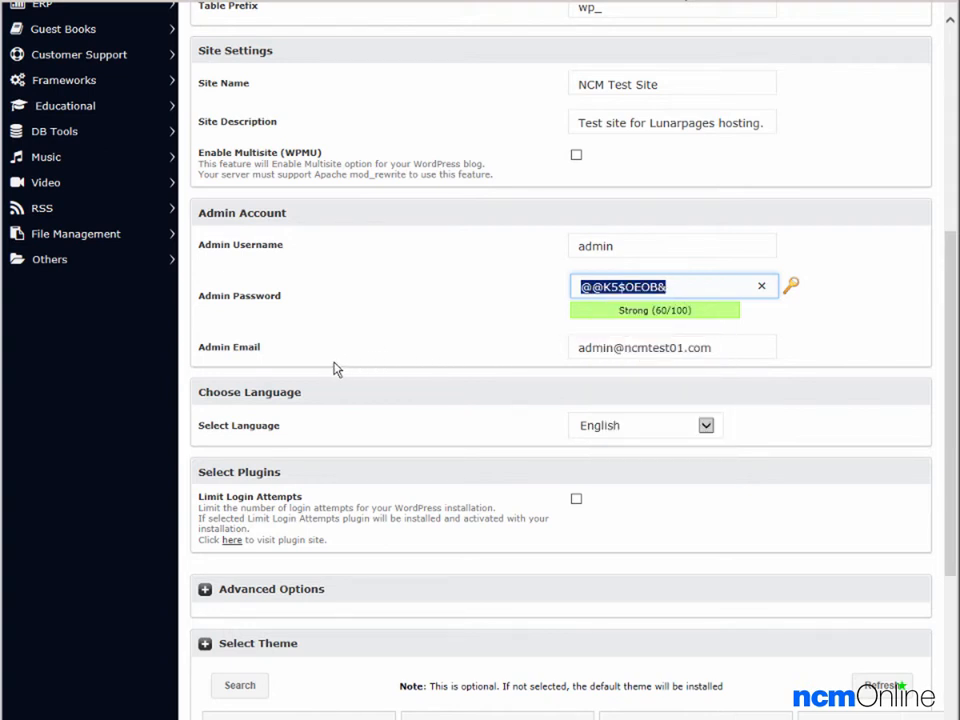
mouse_move(538, 430)
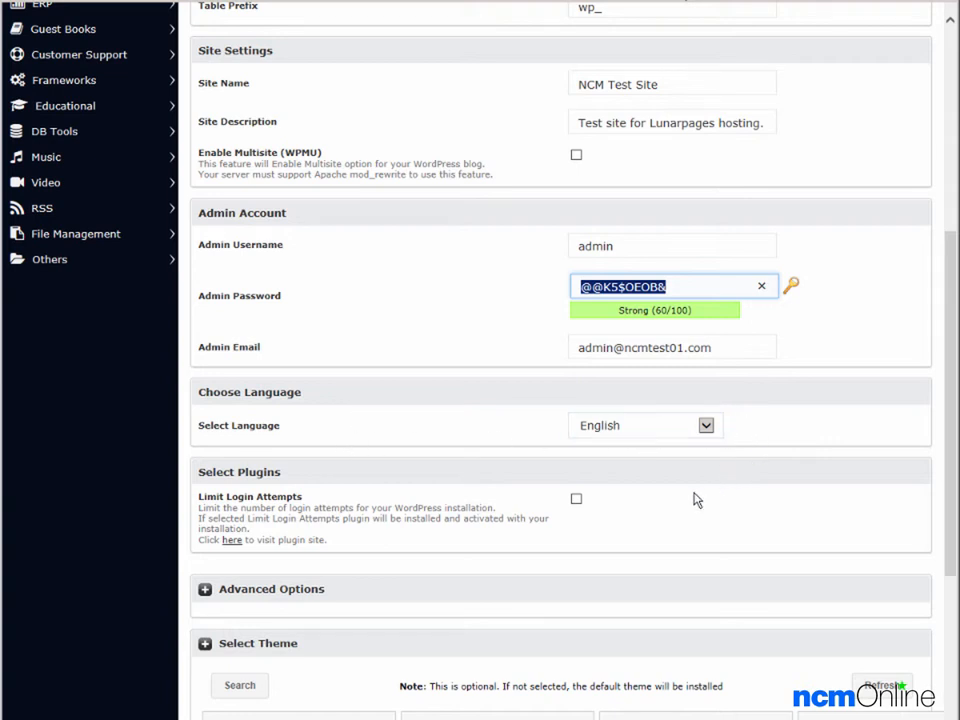
mouse_move(692, 511)
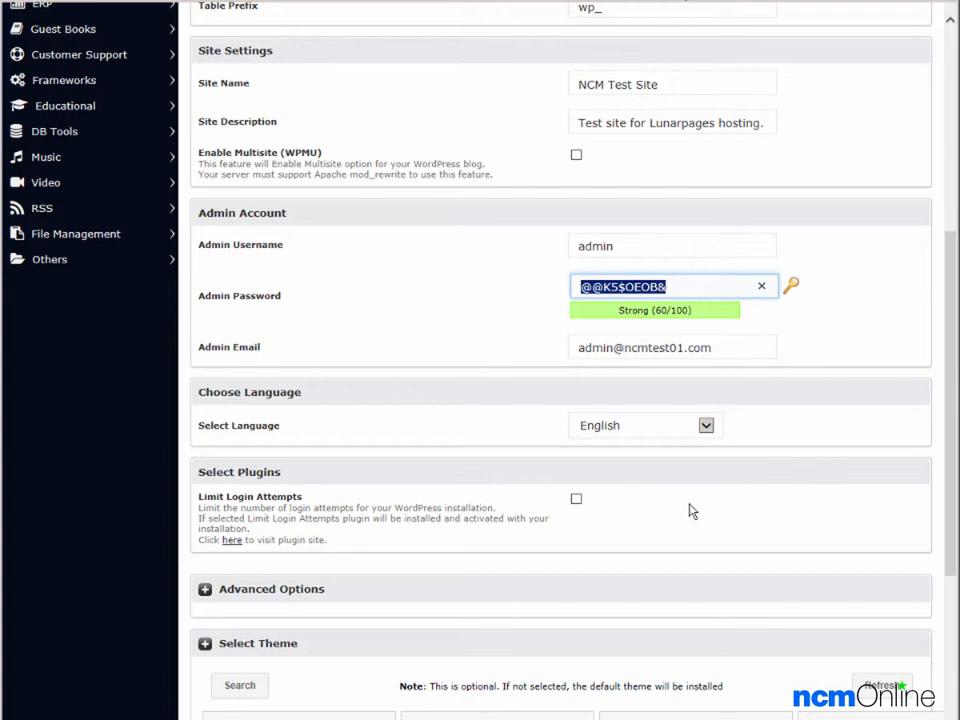
mouse_move(228, 507)
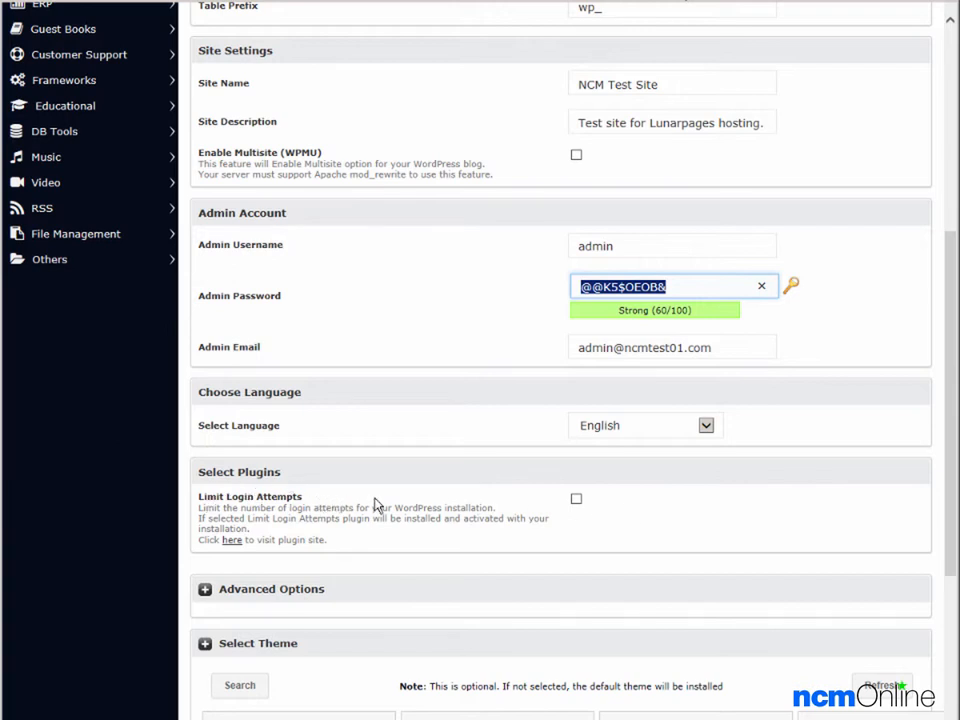
mouse_move(400, 501)
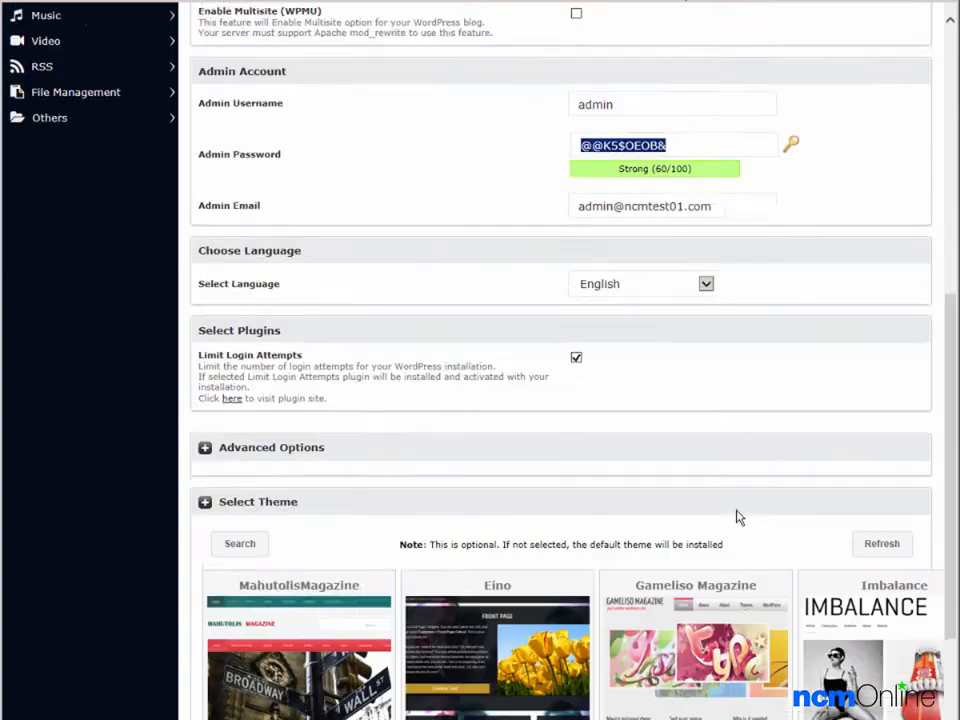
- Under Advanced Options, tick all three auto-upgrade boxes and set backups to Once a week
scroll("down", 3)
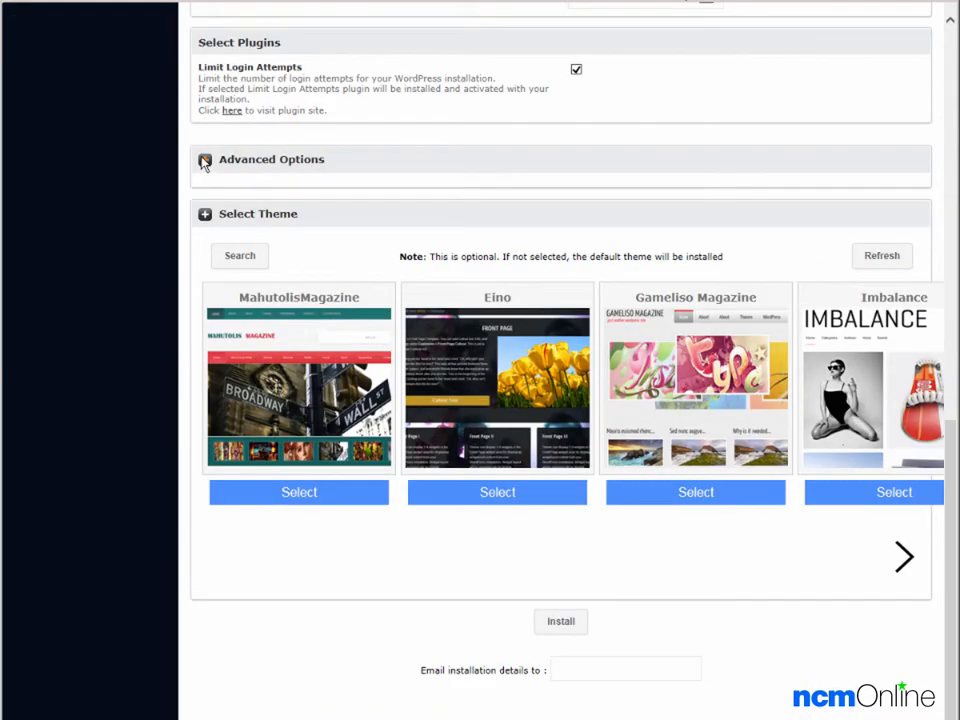
left_click(205, 161)
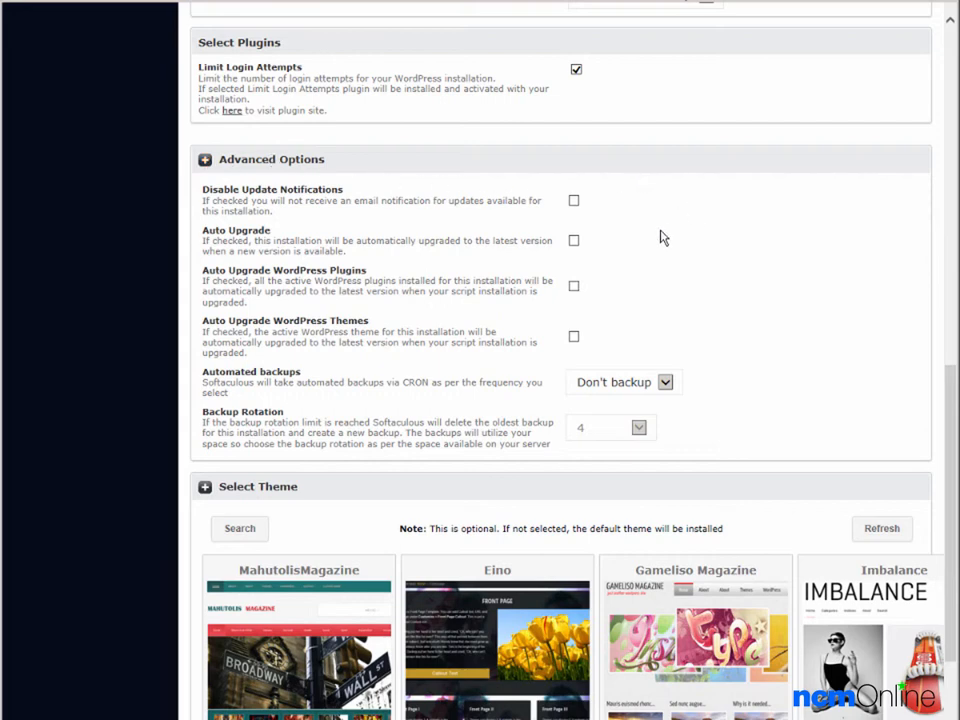
mouse_move(653, 231)
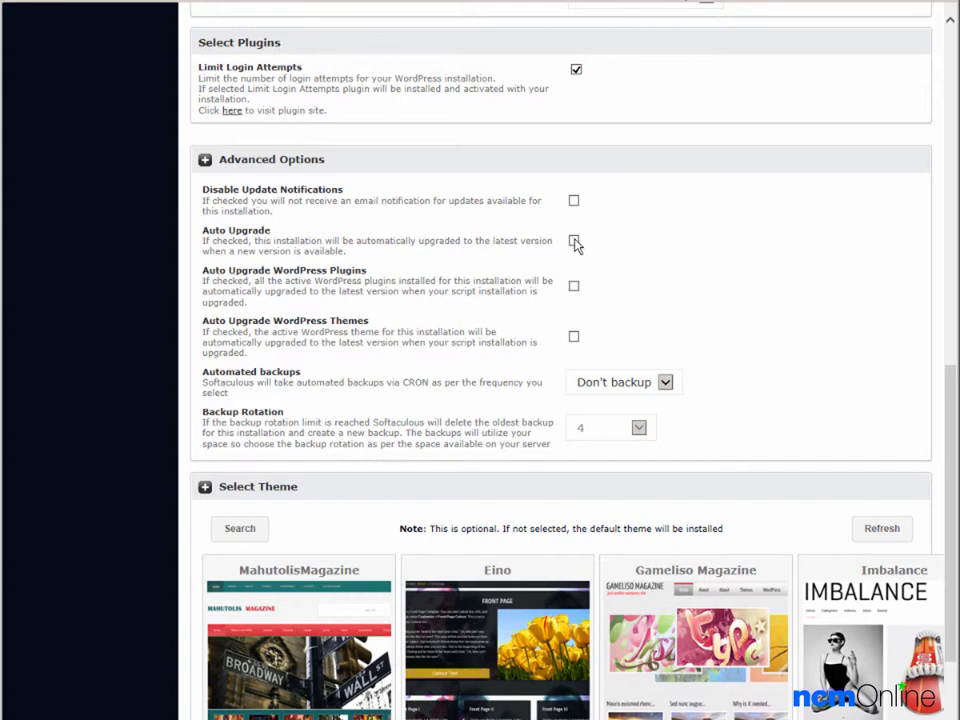
left_click(574, 240)
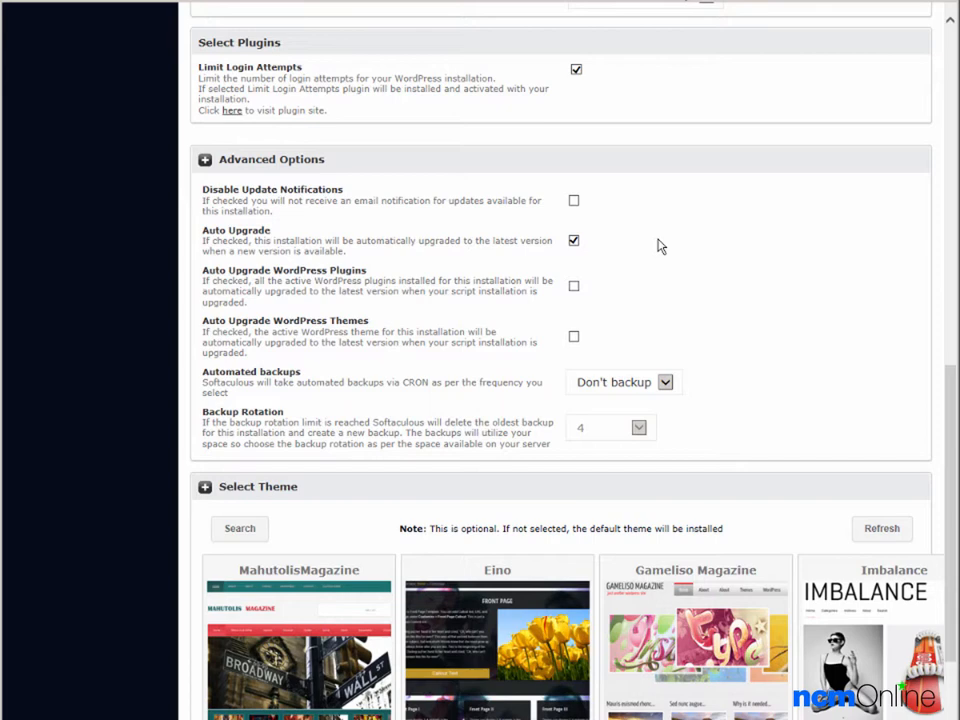
mouse_move(408, 278)
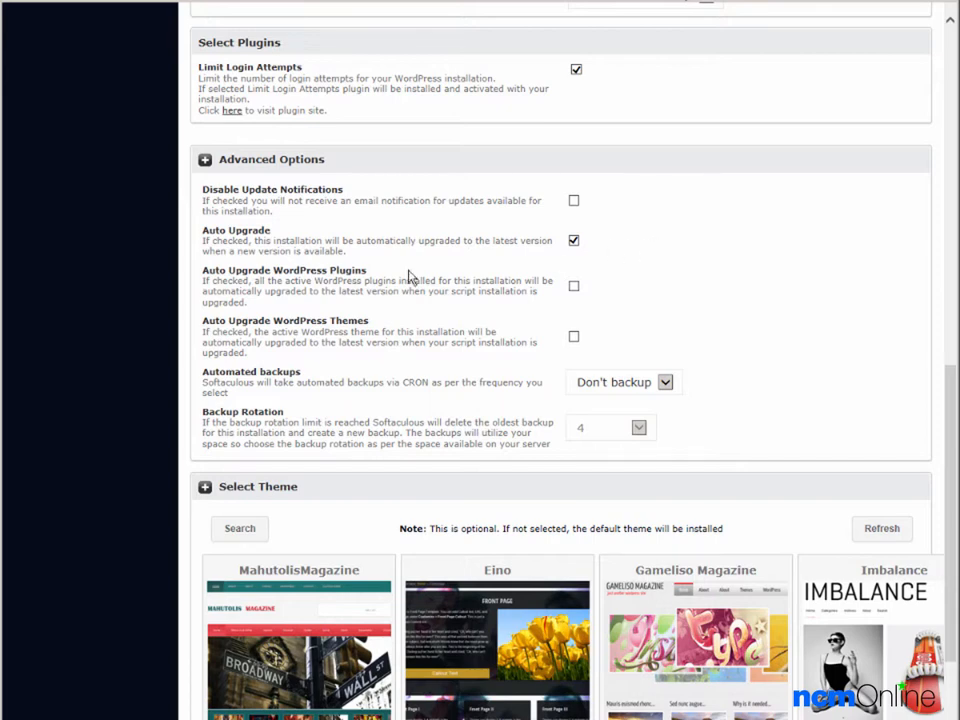
mouse_move(580, 285)
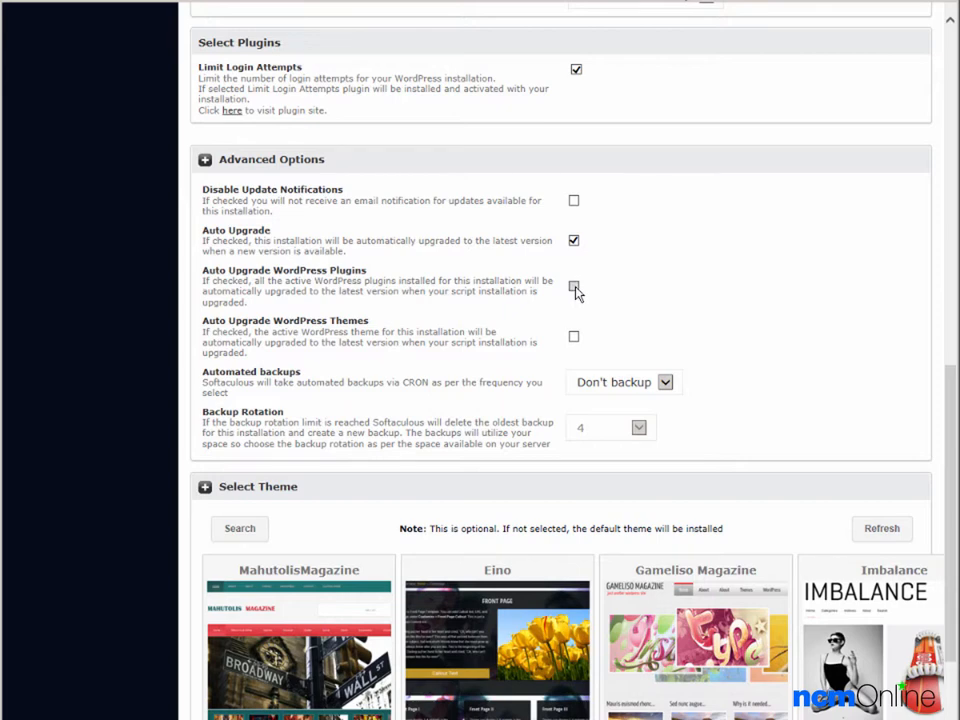
left_click(574, 285)
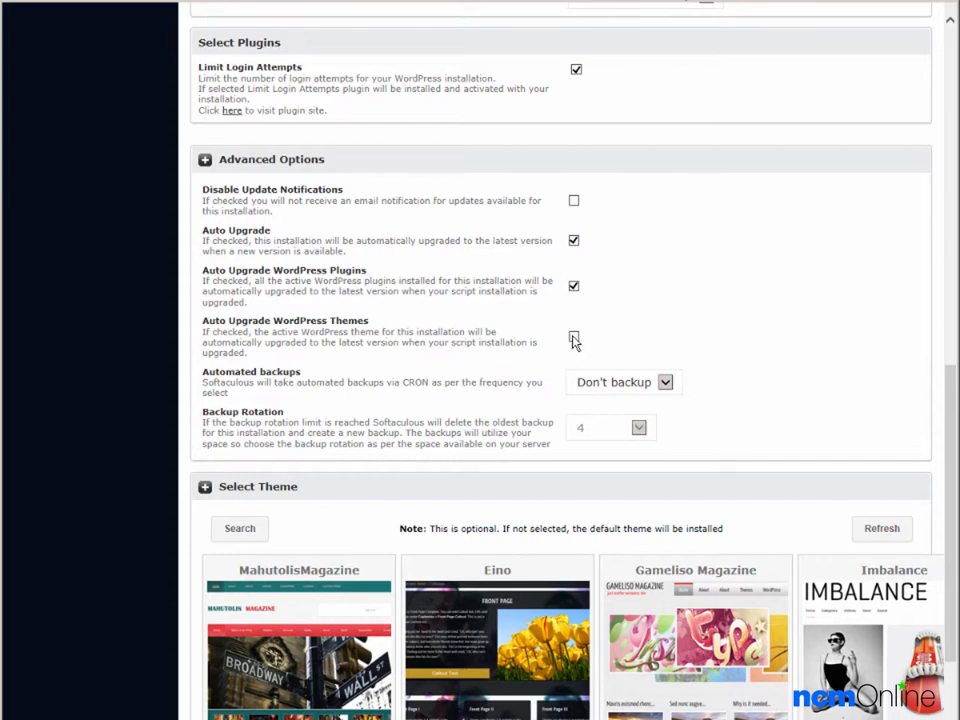
left_click(574, 337)
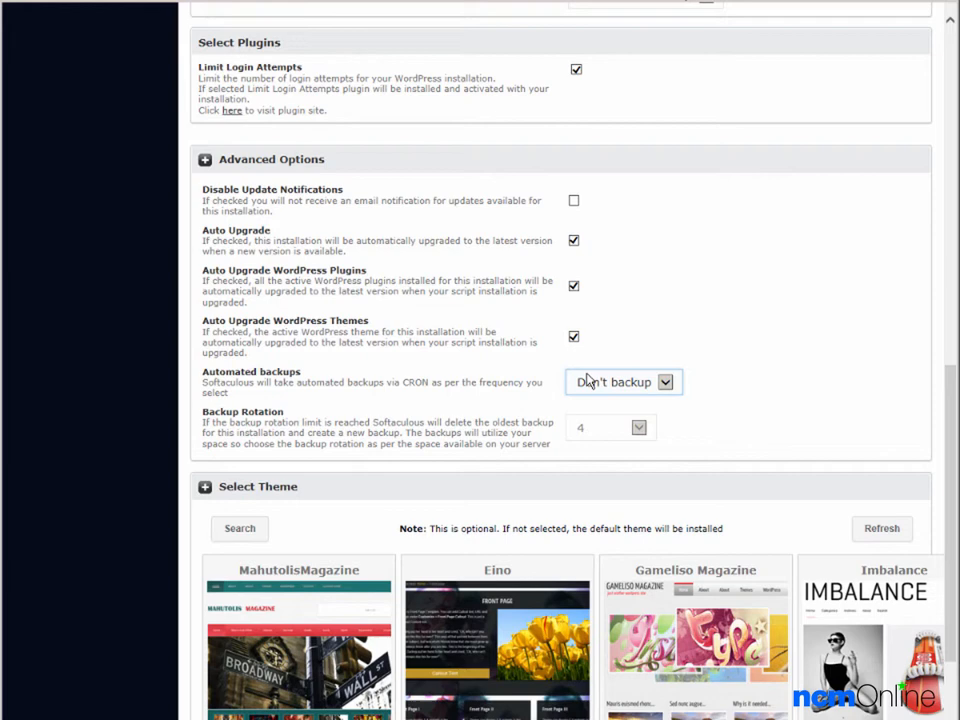
left_click(622, 382)
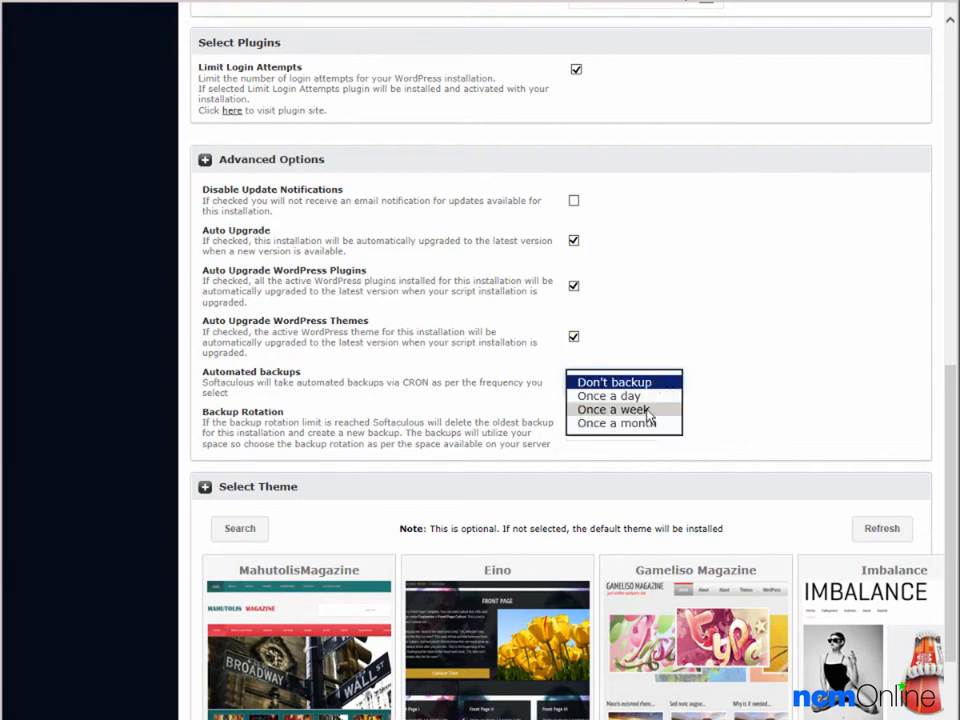
left_click(612, 409)
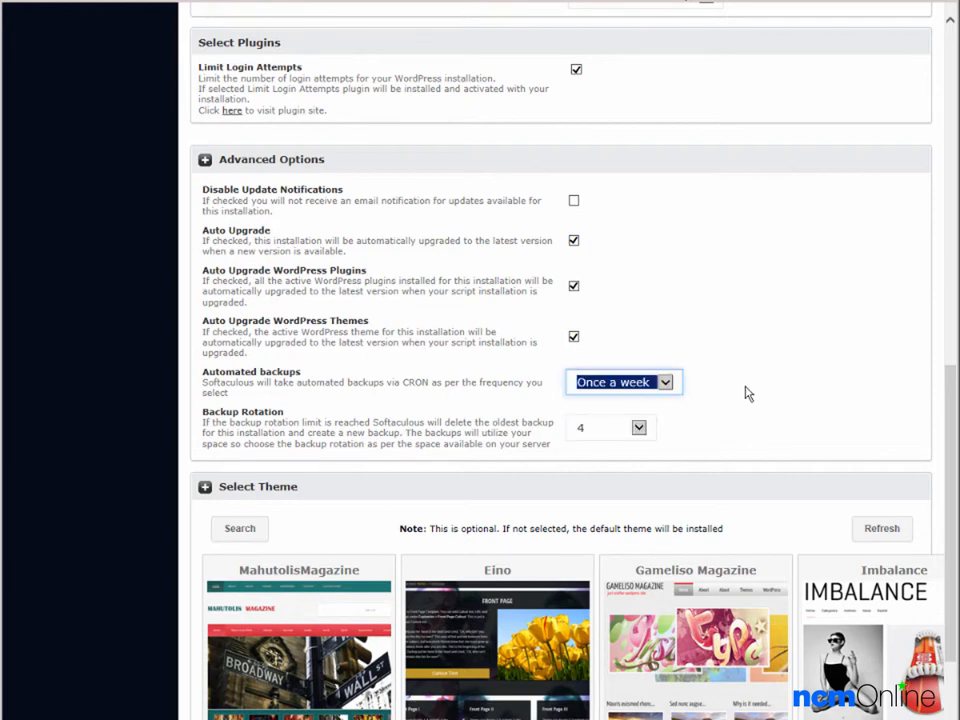
mouse_move(363, 420)
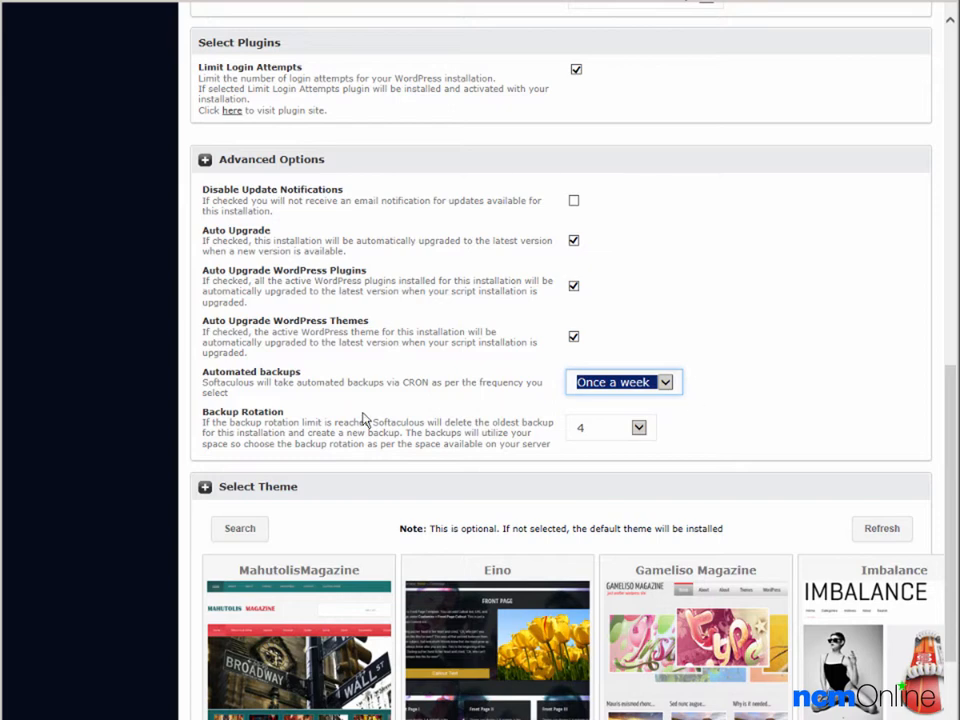
mouse_move(295, 425)
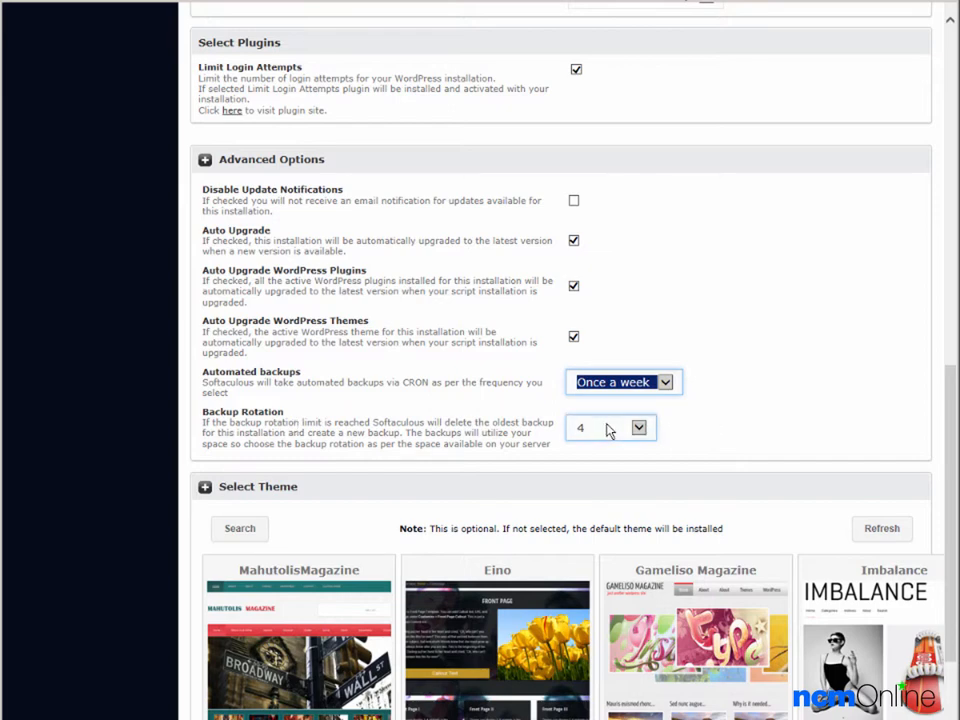
mouse_move(750, 405)
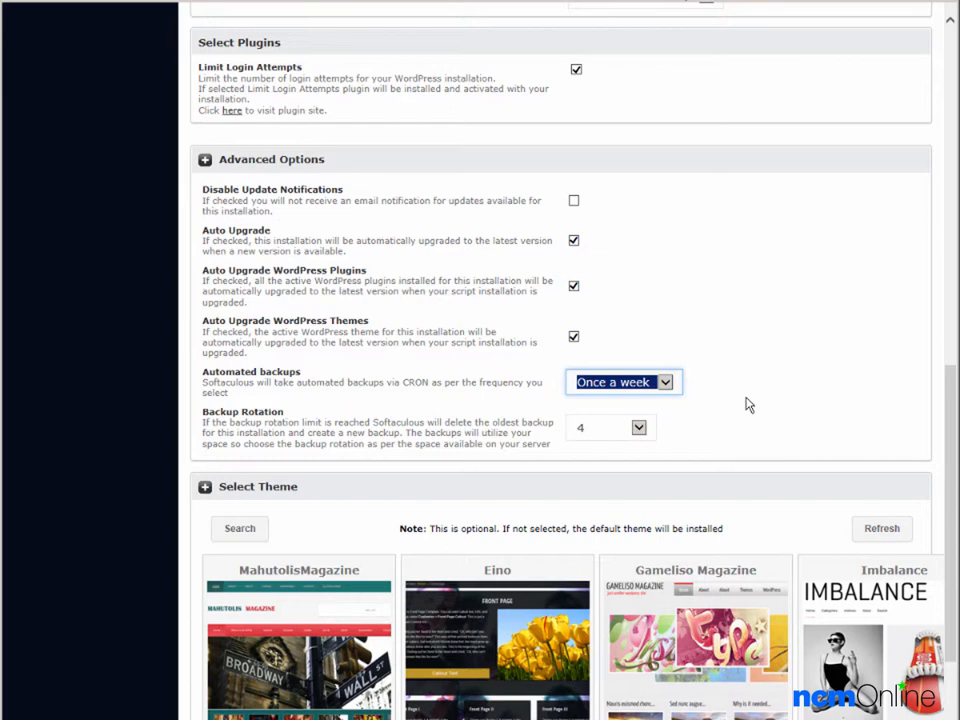
scroll("down", 3)
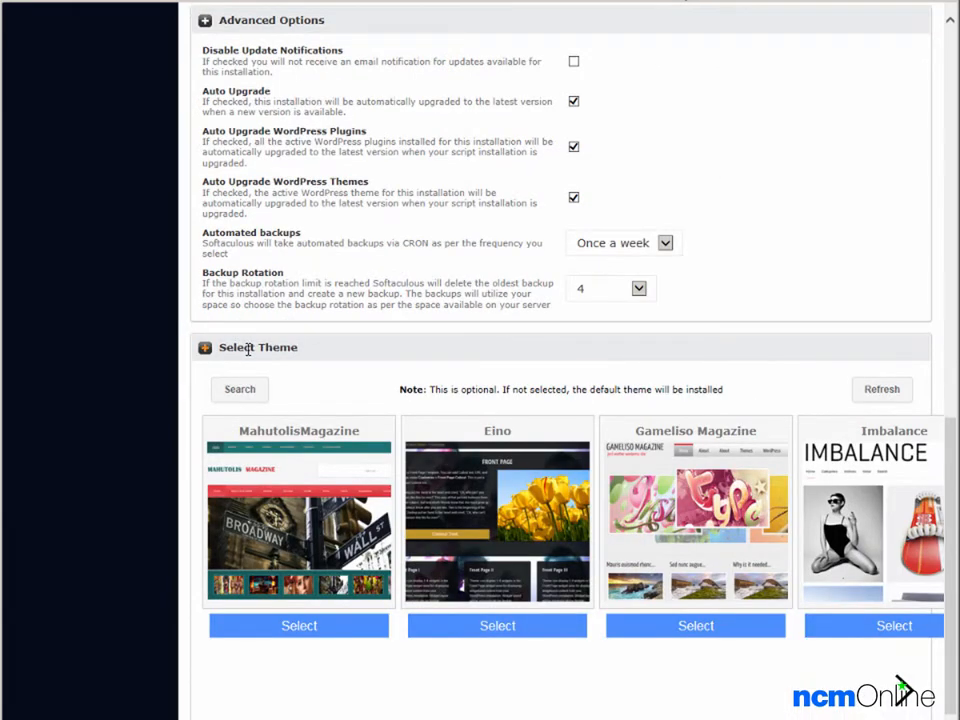
mouse_move(347, 356)
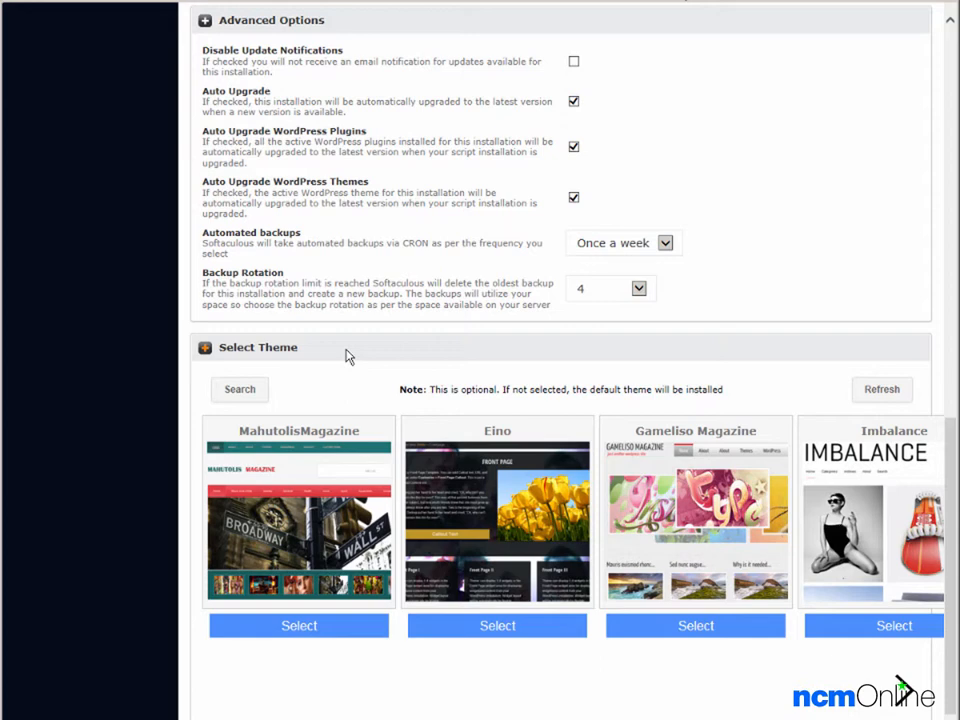
mouse_move(345, 360)
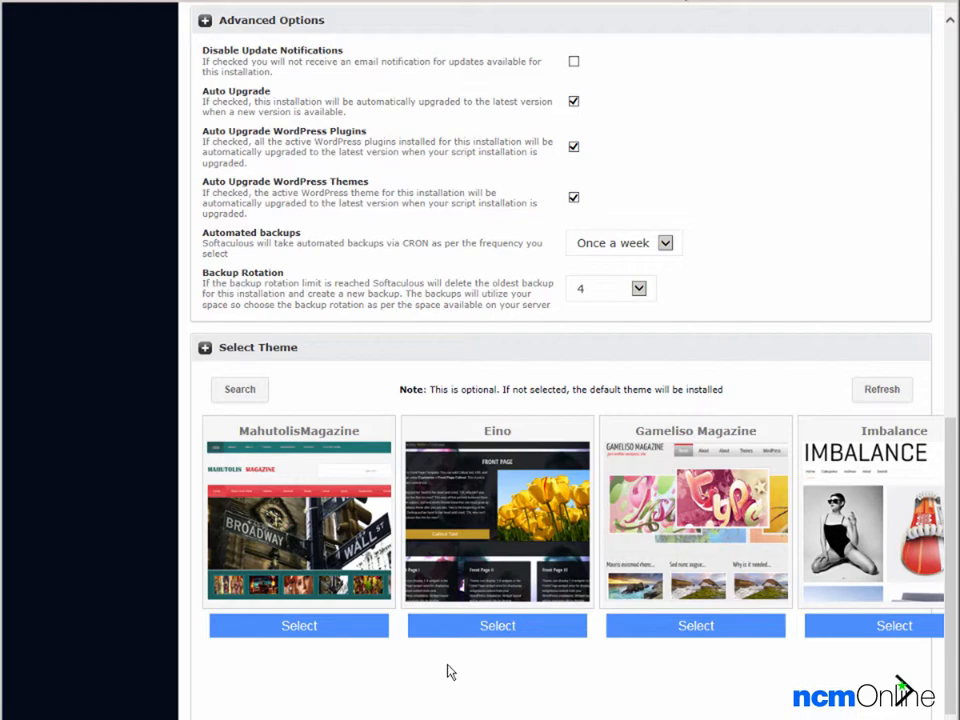
scroll("down", 3)
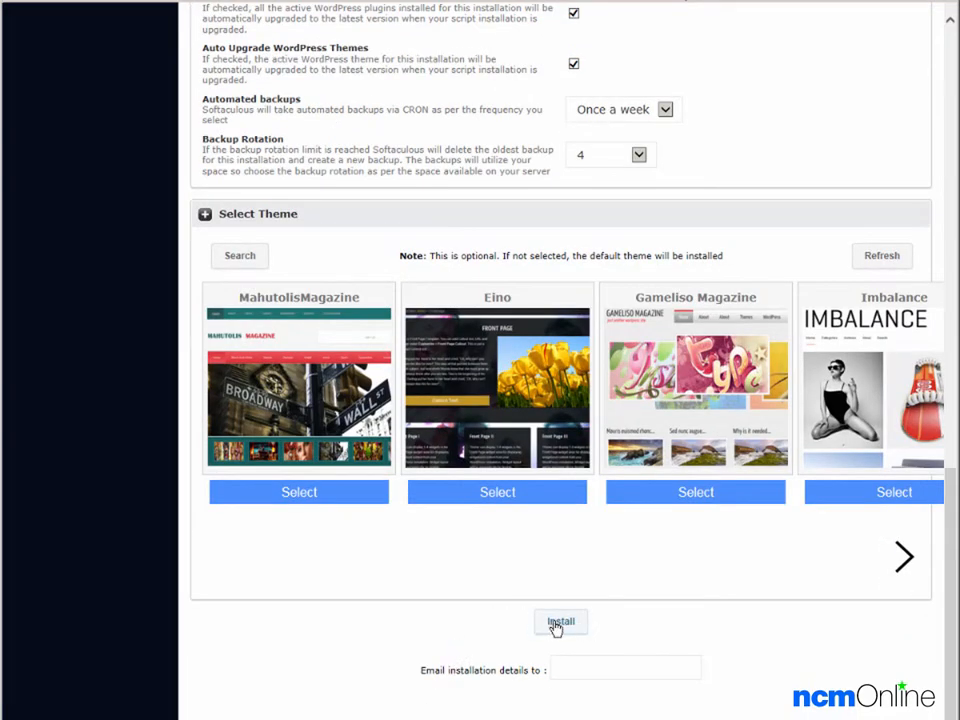
left_click(560, 622)
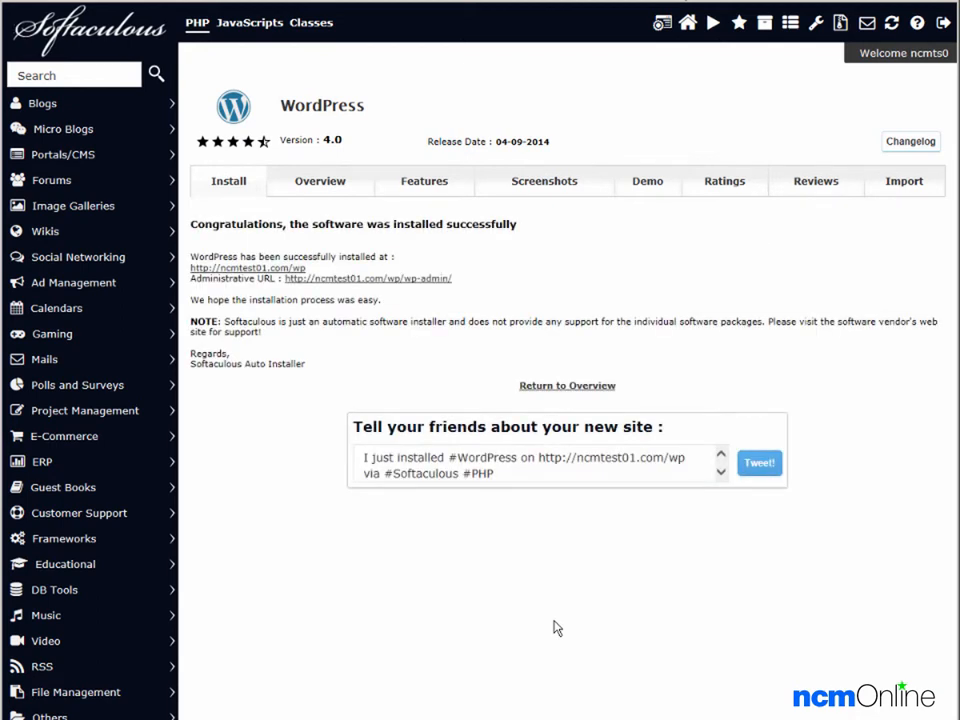
mouse_move(557, 245)
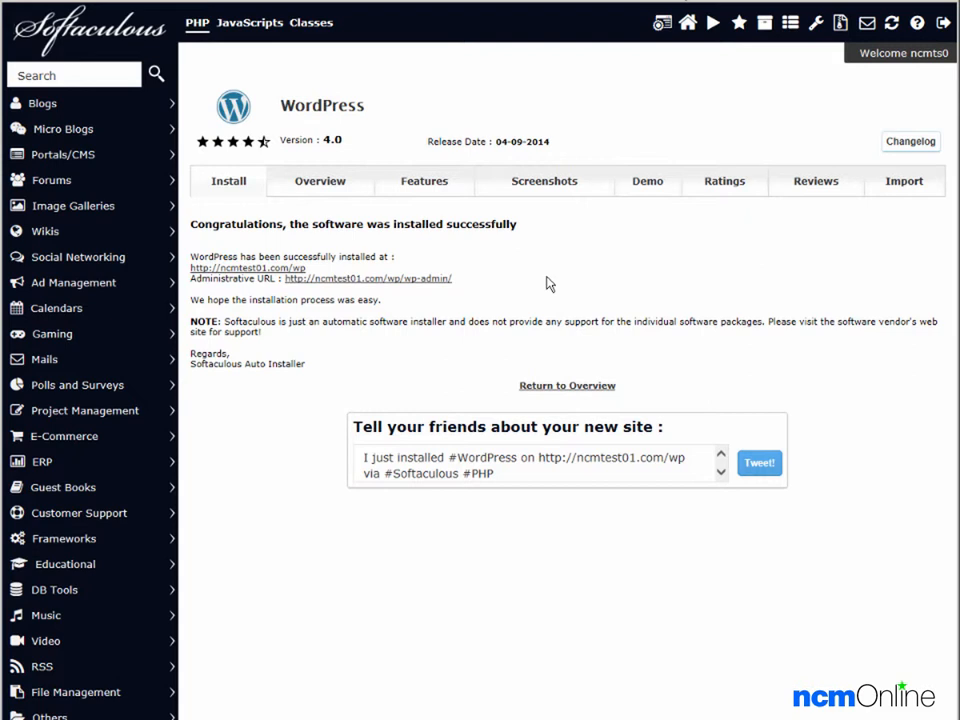
mouse_move(363, 292)
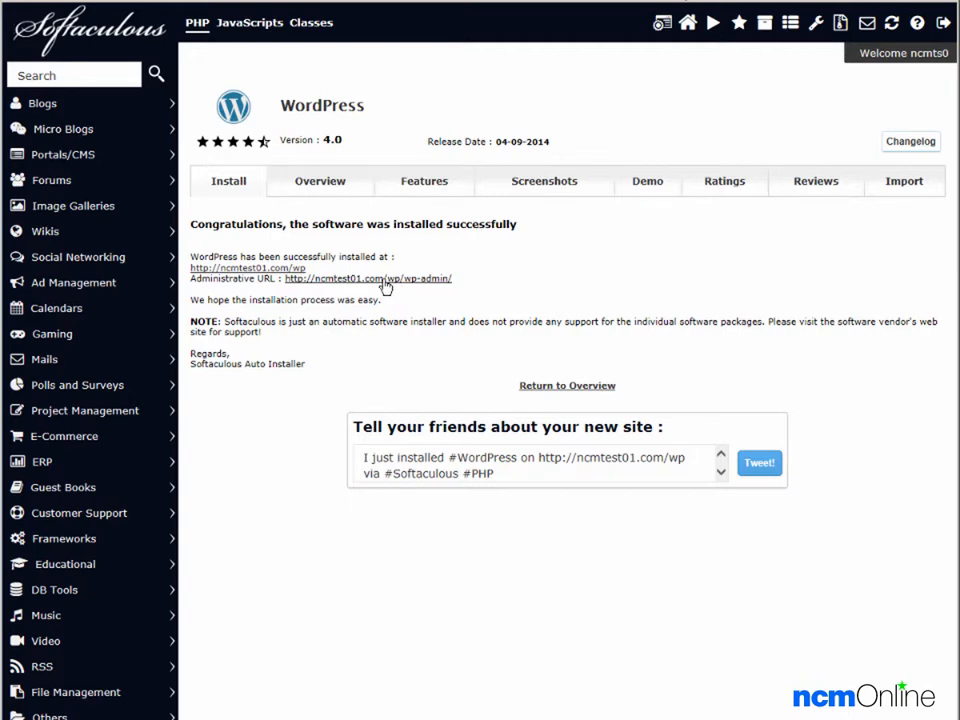
- Sign in as 'admin' at the site's Administrative URL
left_click(367, 278)
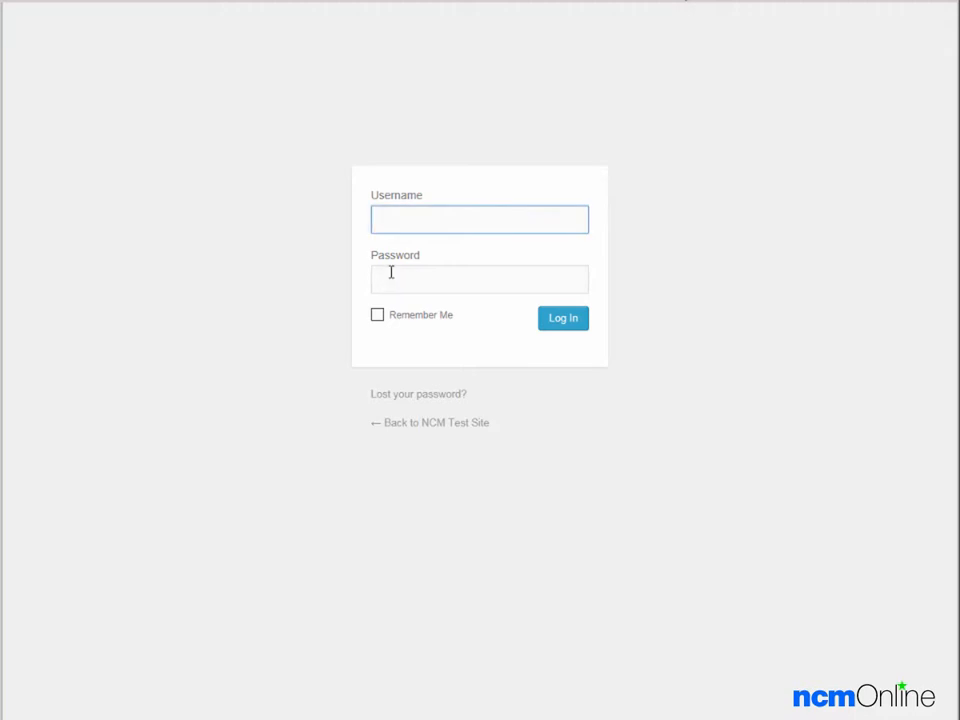
type("admin")
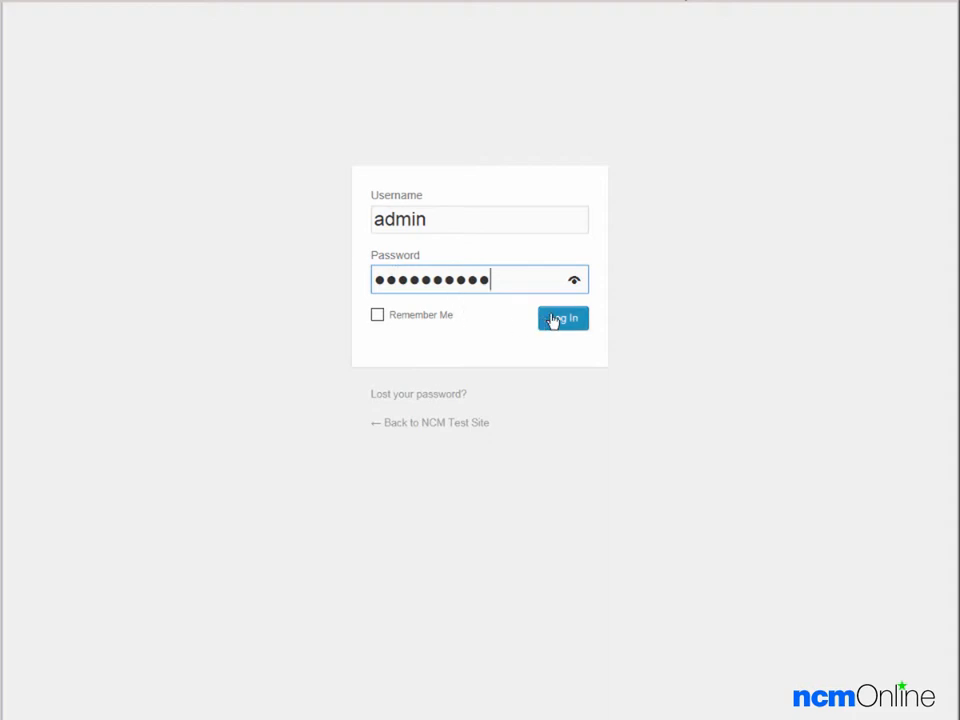
left_click(562, 318)
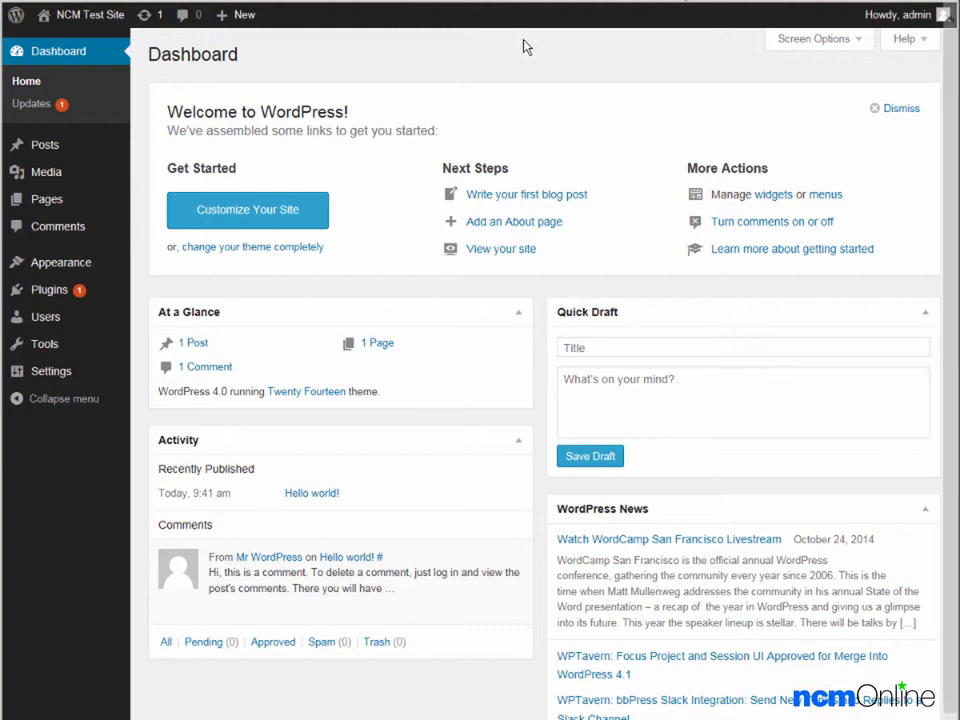
- Create a new Post from the + New menu and focus its body
left_click(237, 14)
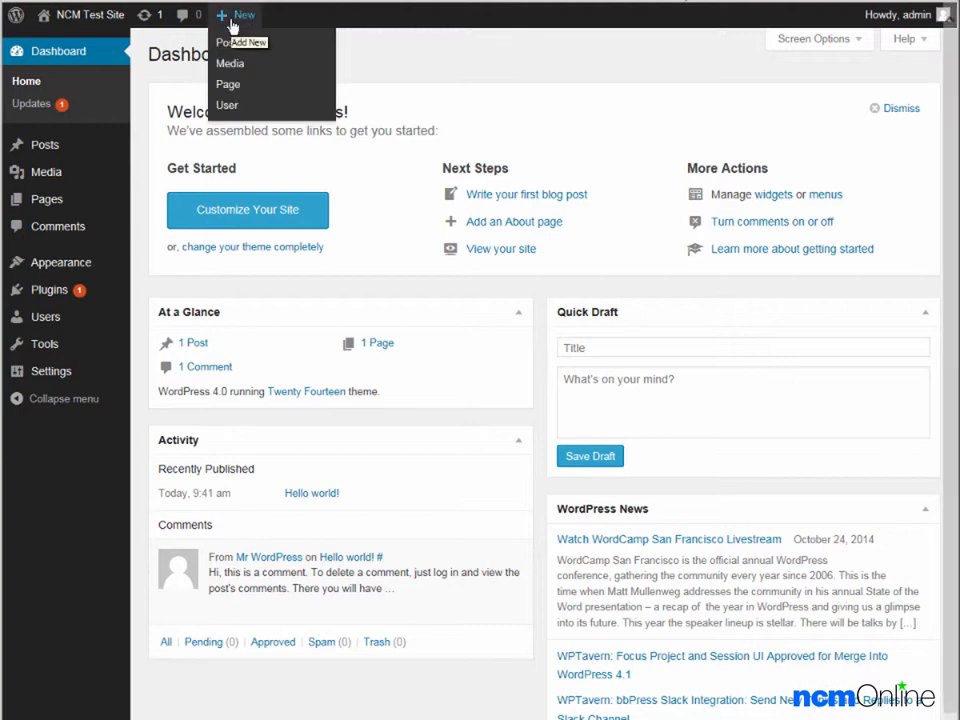
mouse_move(226, 42)
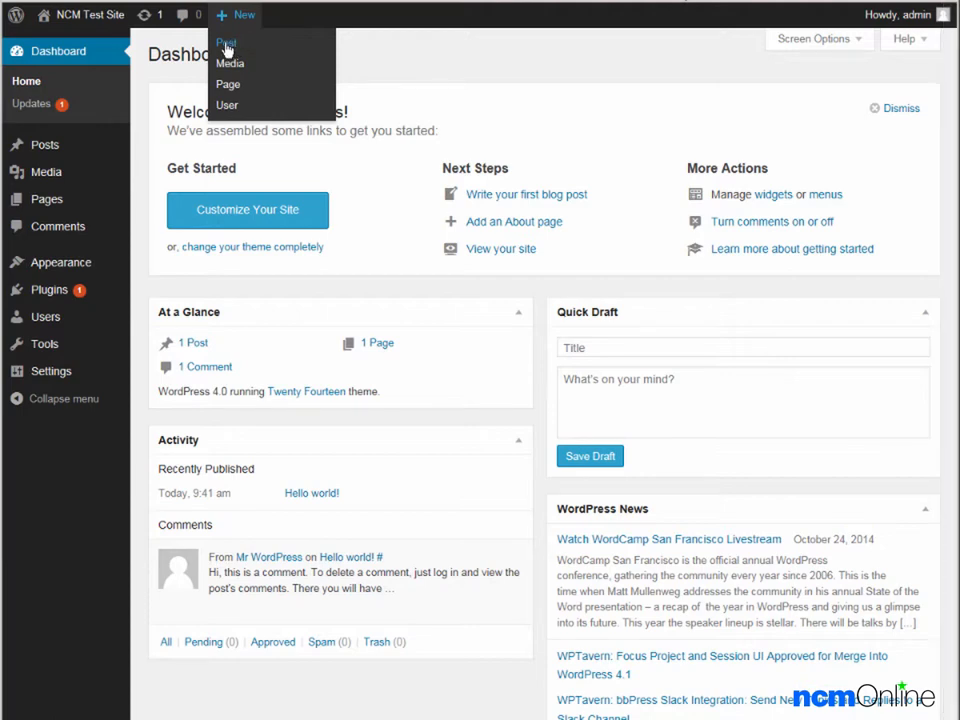
left_click(226, 42)
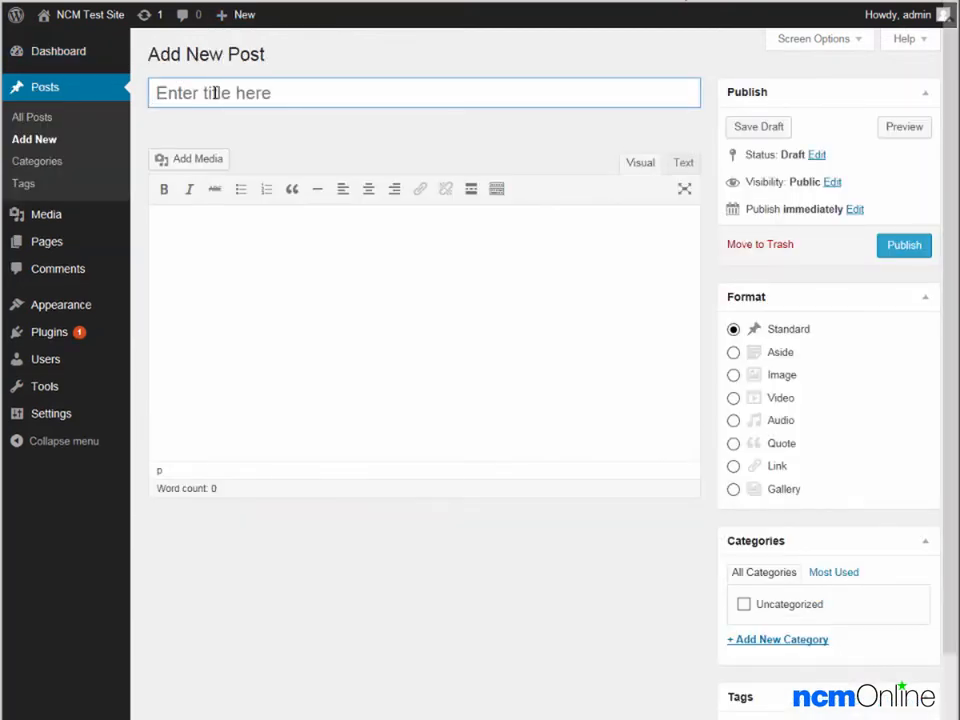
left_click(247, 276)
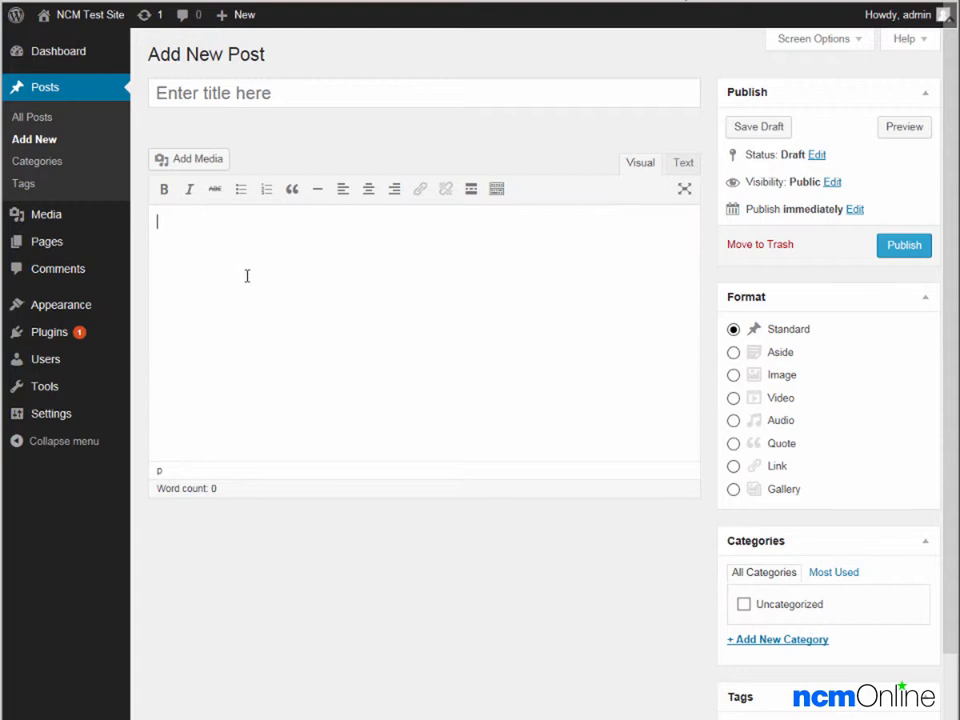
mouse_move(903, 245)
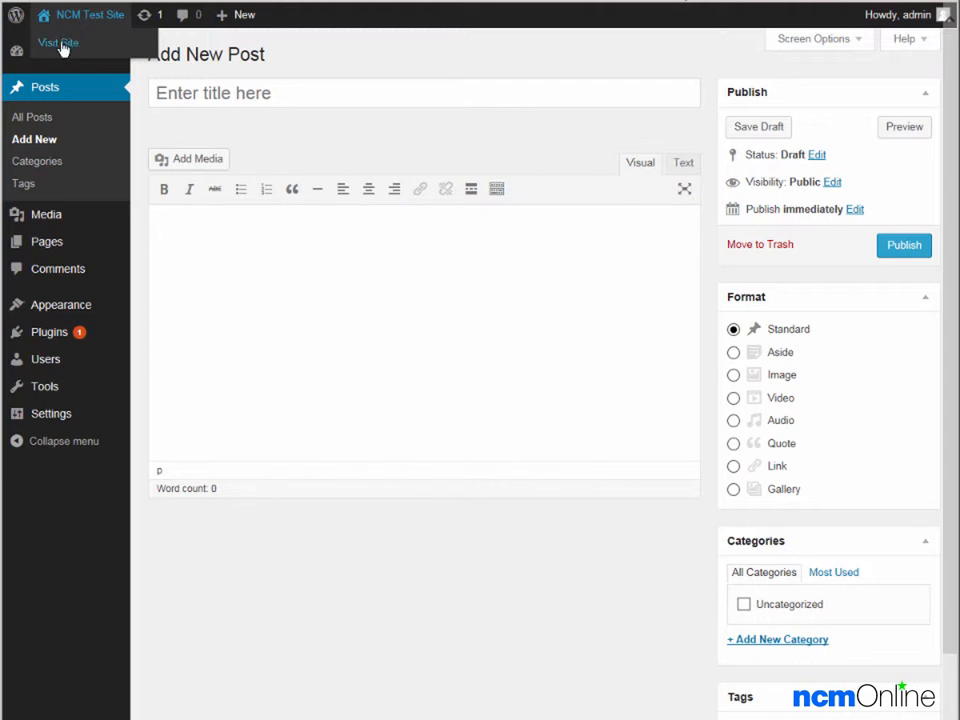
- Visit the public NCM Test Site, then reopen the site-name menu
left_click(58, 42)
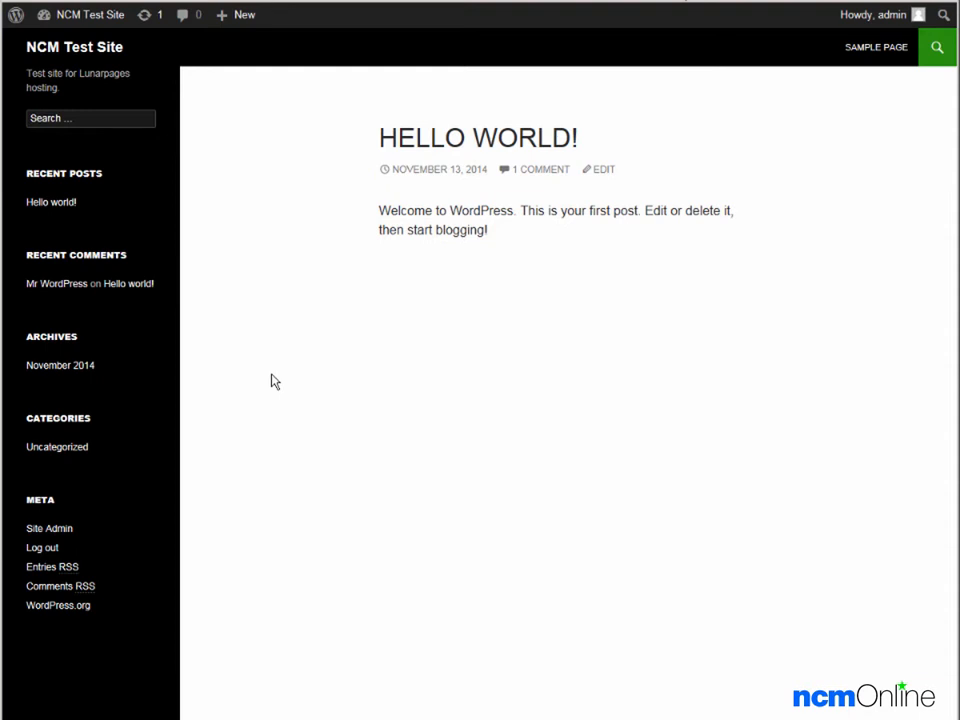
mouse_move(459, 152)
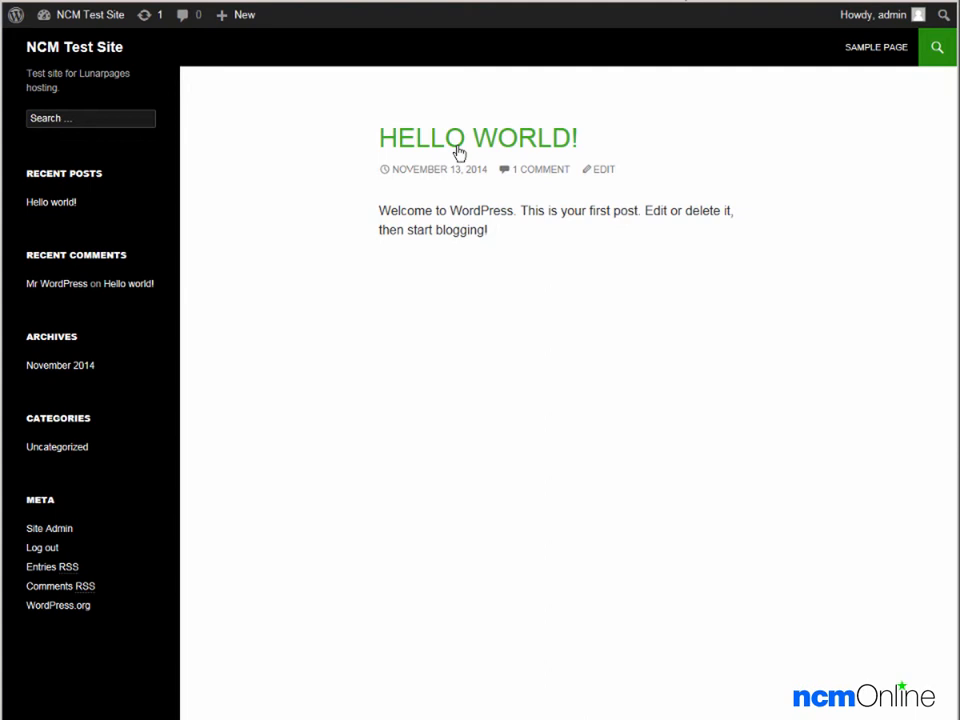
left_click(90, 14)
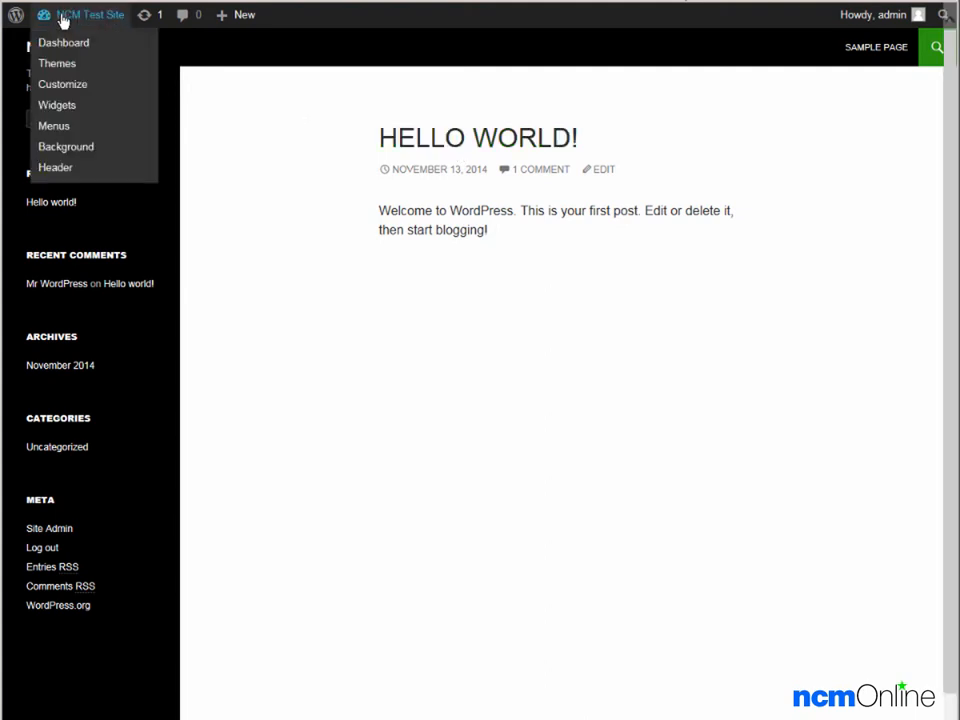
mouse_move(63, 42)
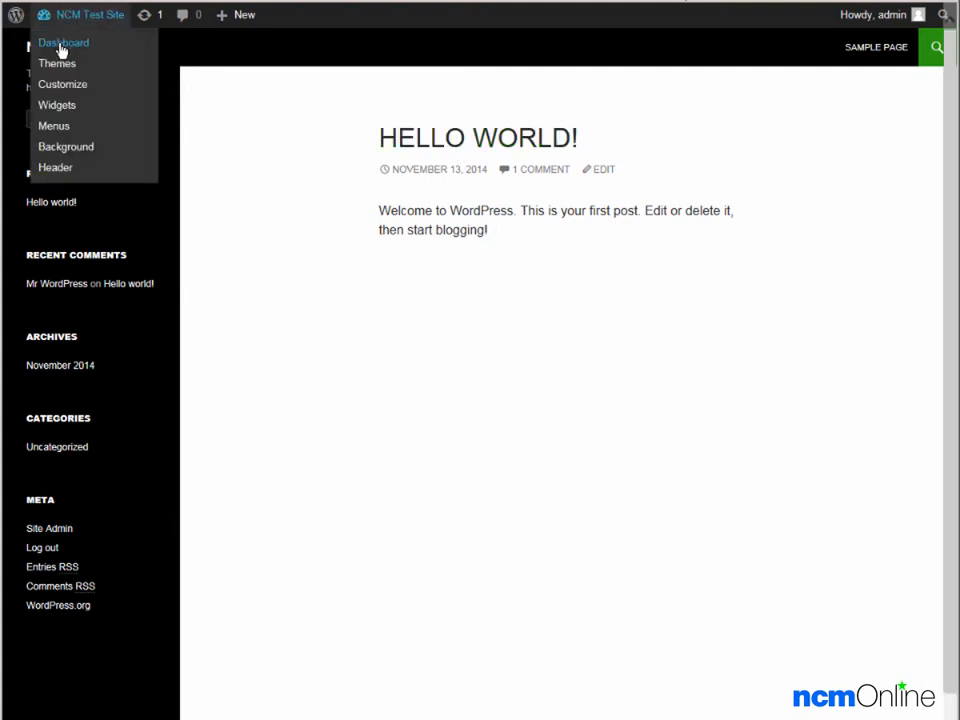
- Return to the NCM Test Site Dashboard from the site-name menu
left_click(63, 42)
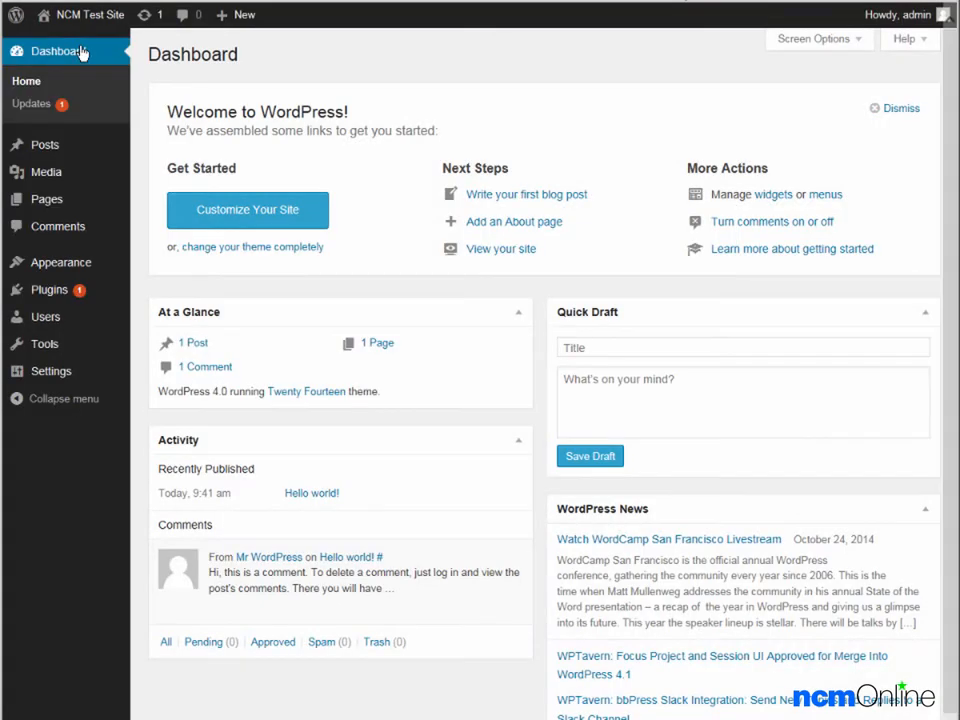
mouse_move(540, 110)
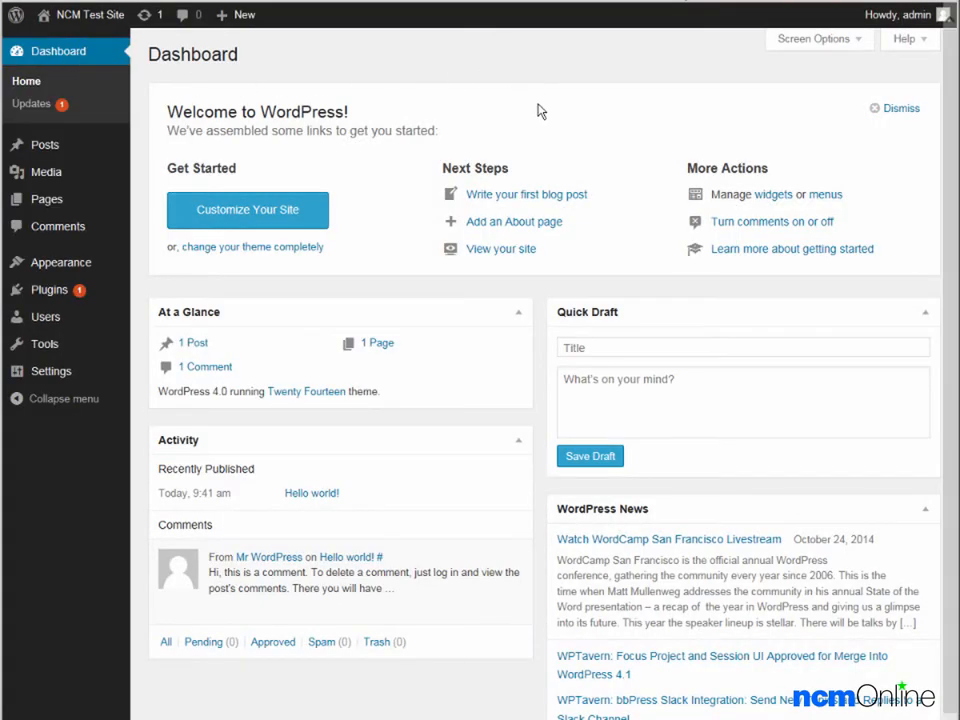
mouse_move(531, 130)
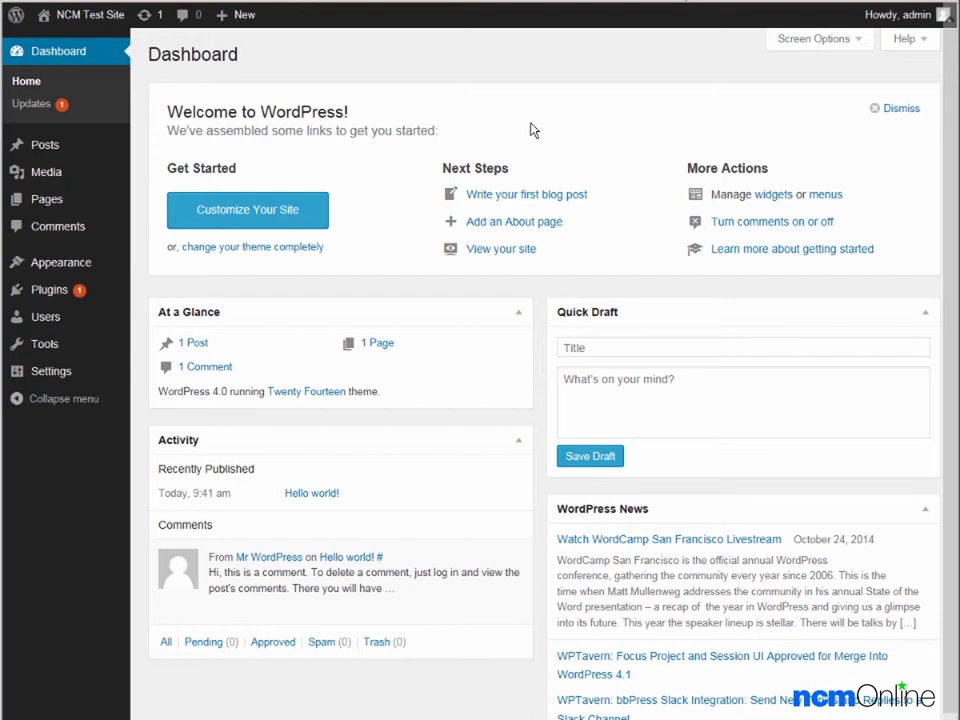